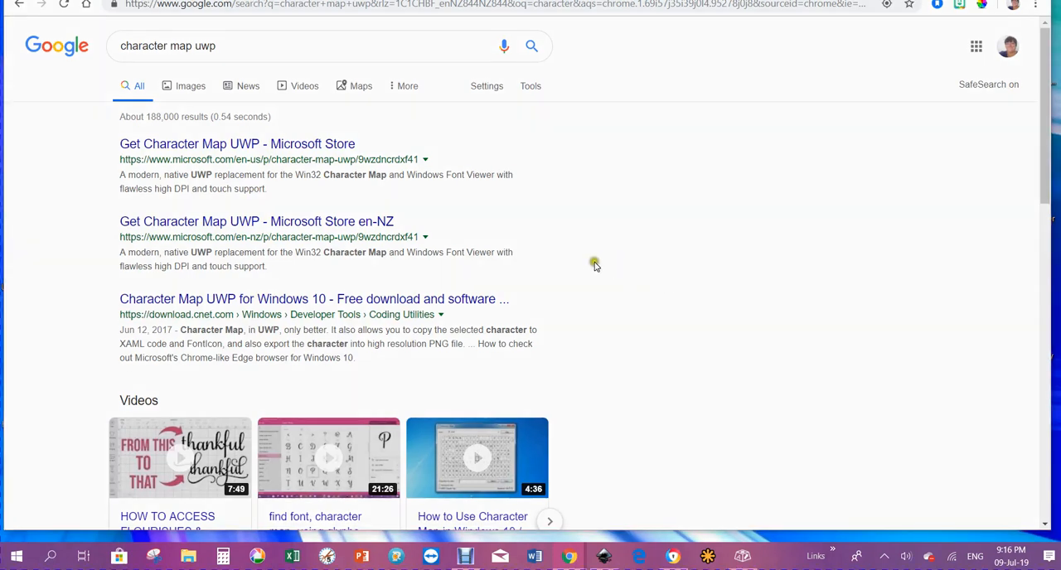
mouse_move(604, 258)
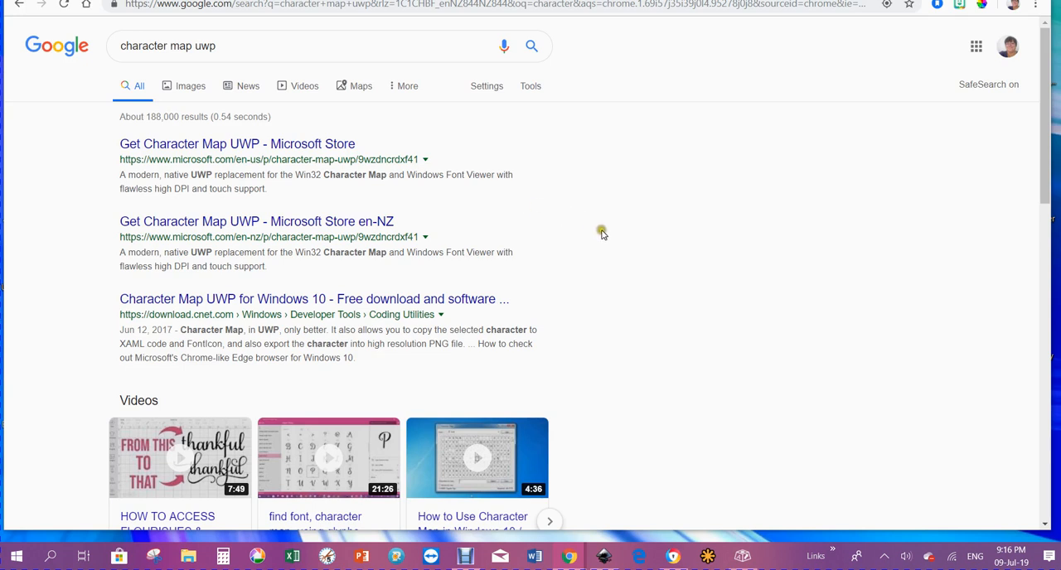
mouse_move(634, 332)
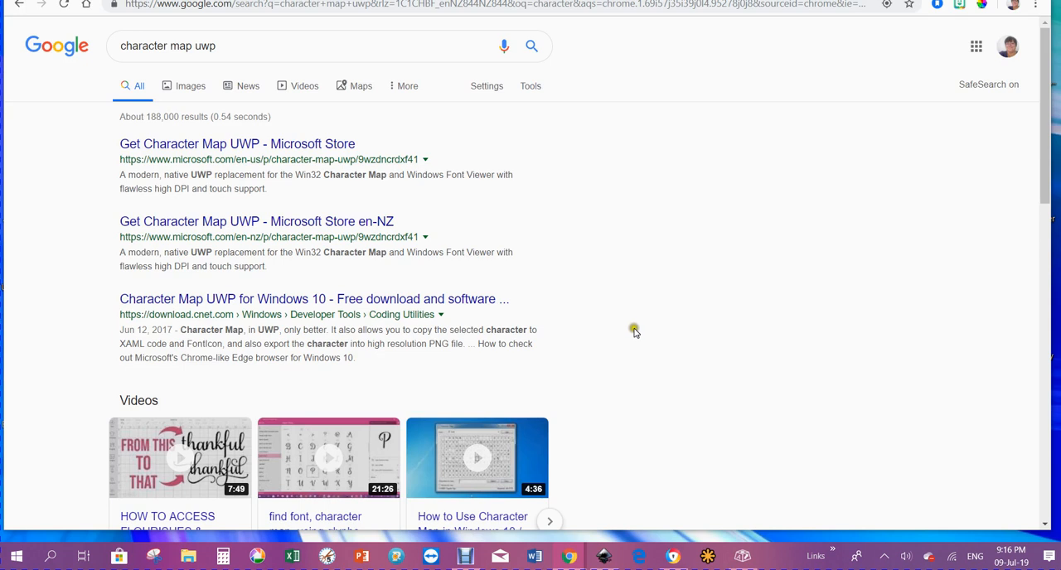
mouse_move(622, 276)
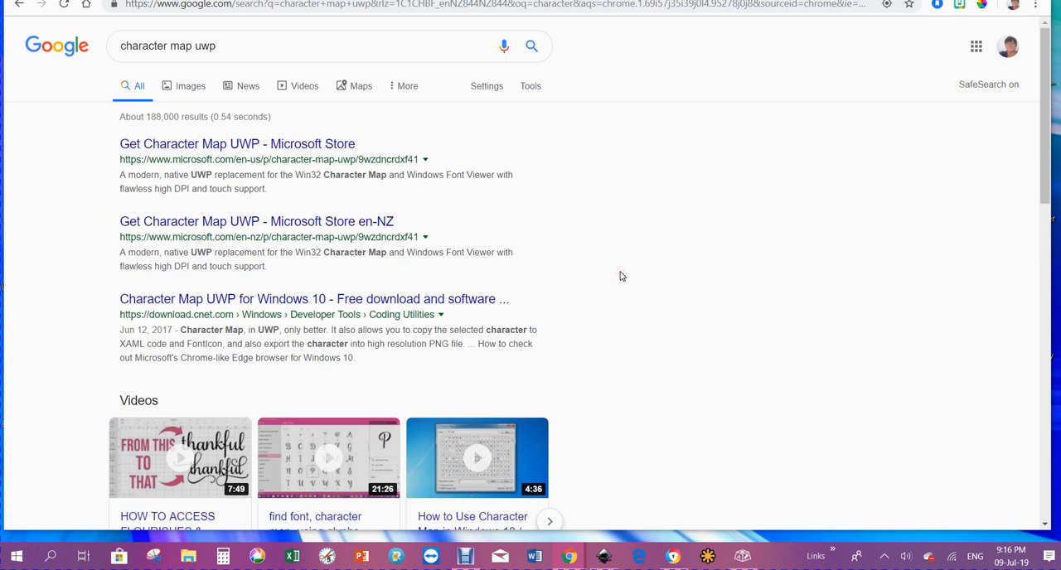
mouse_move(252, 162)
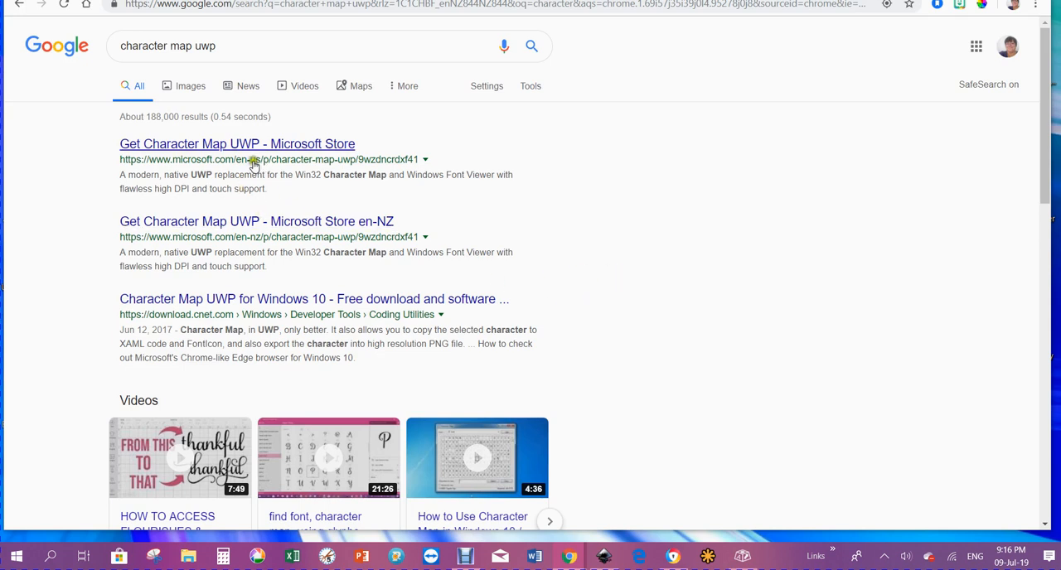
mouse_move(288, 165)
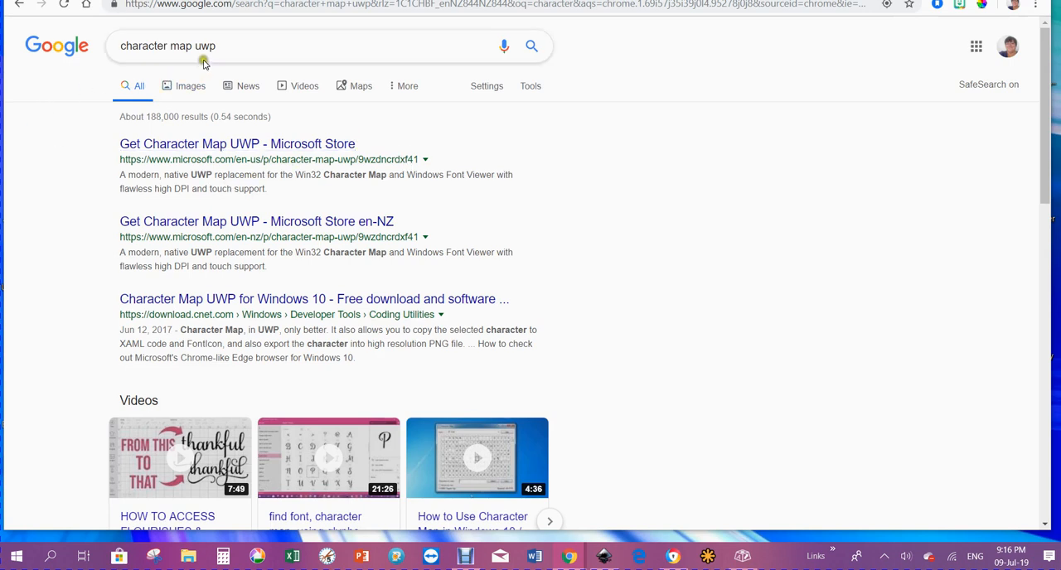
mouse_move(132, 149)
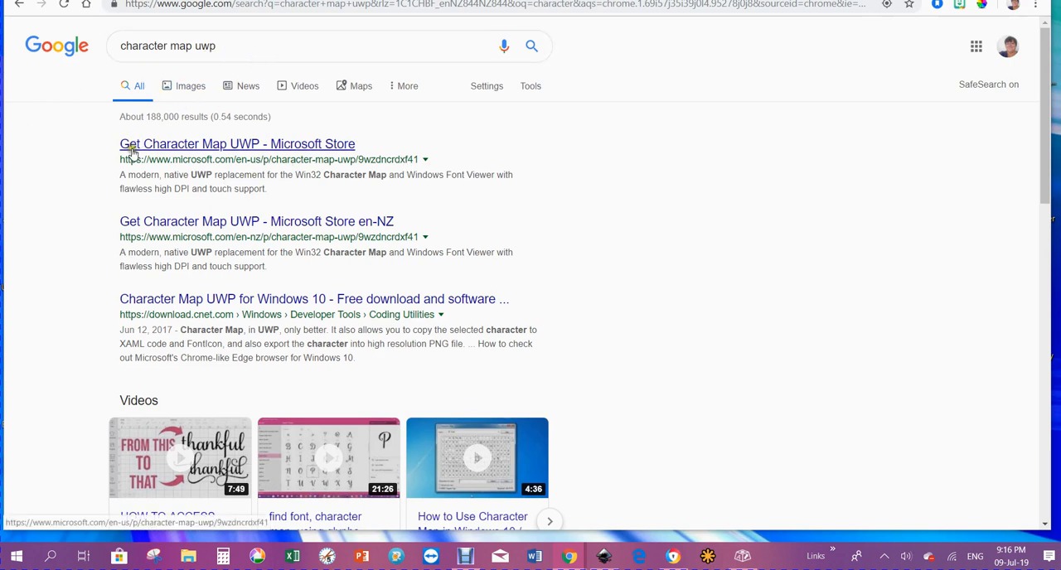
mouse_move(236, 384)
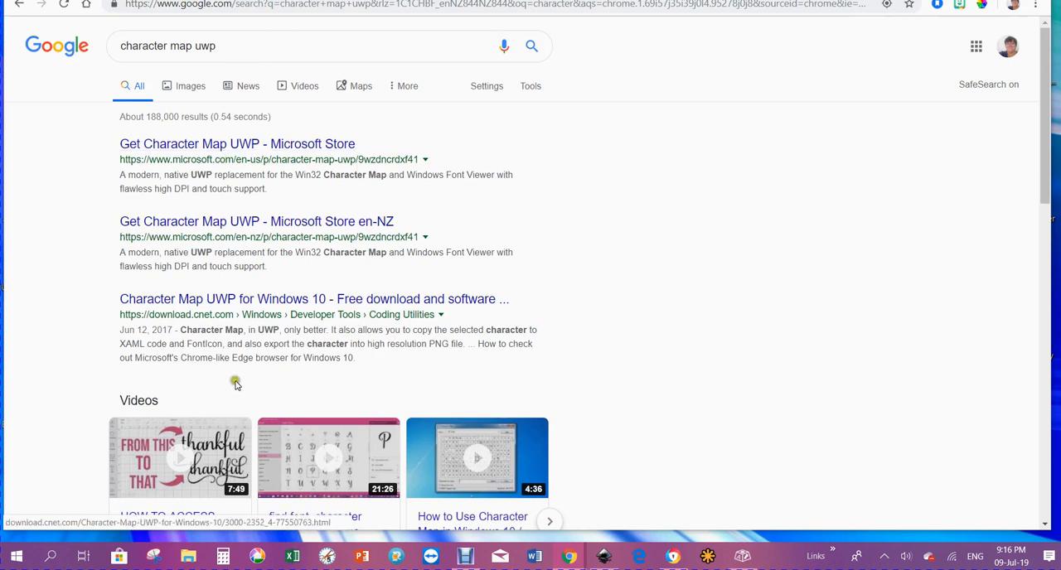
mouse_move(622, 395)
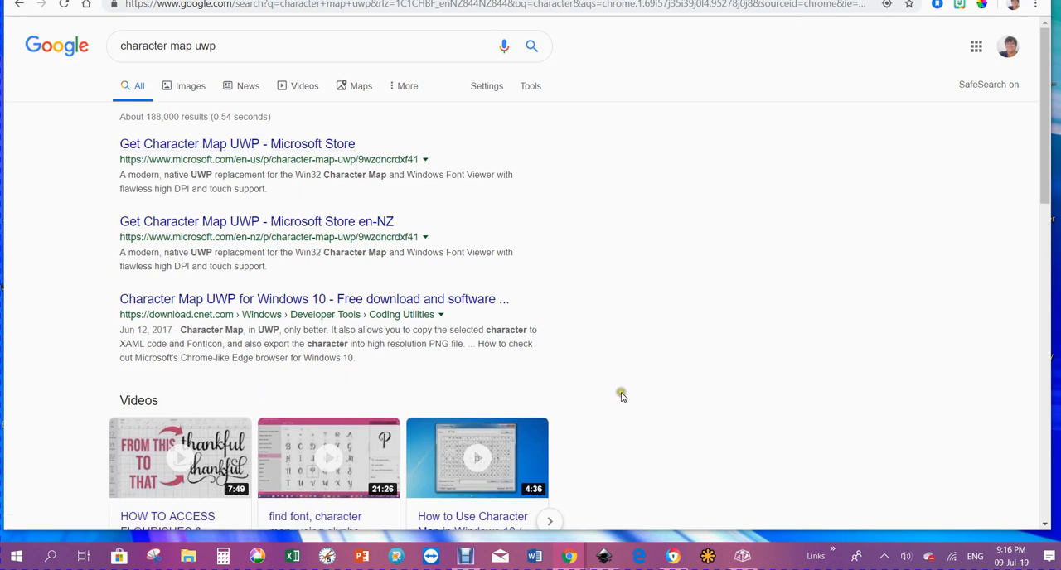
mouse_move(740, 489)
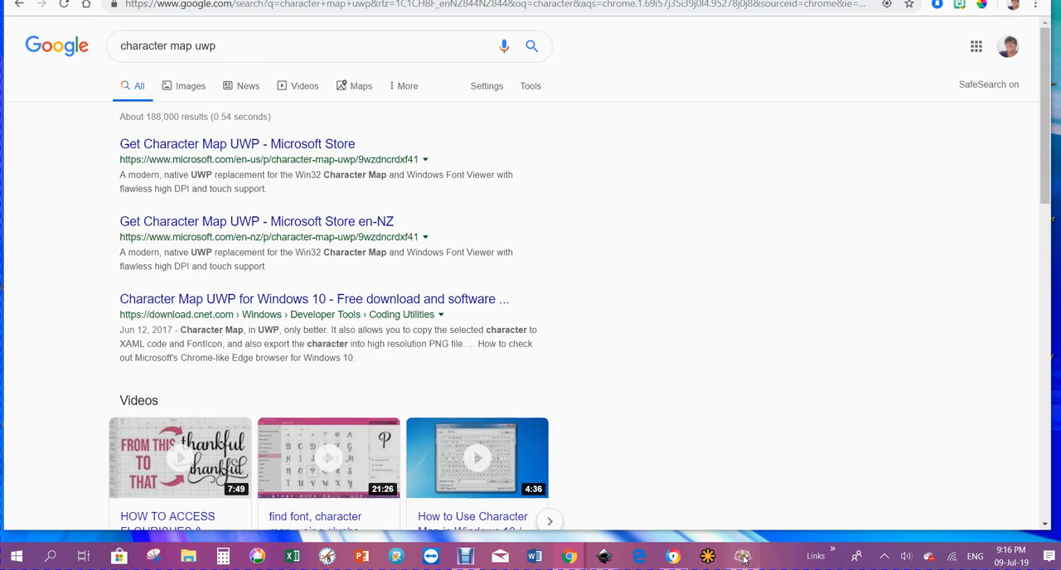
Step: Preview Switzerland's swirly D, M, flourished D and N (U+D1) glyphs in turn
left_click(741, 555)
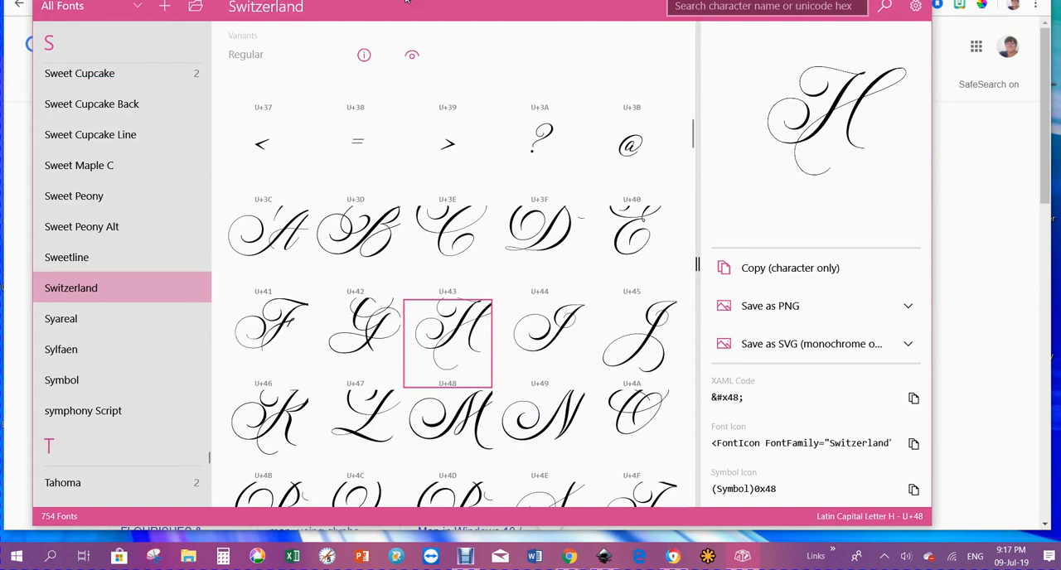
mouse_move(423, 21)
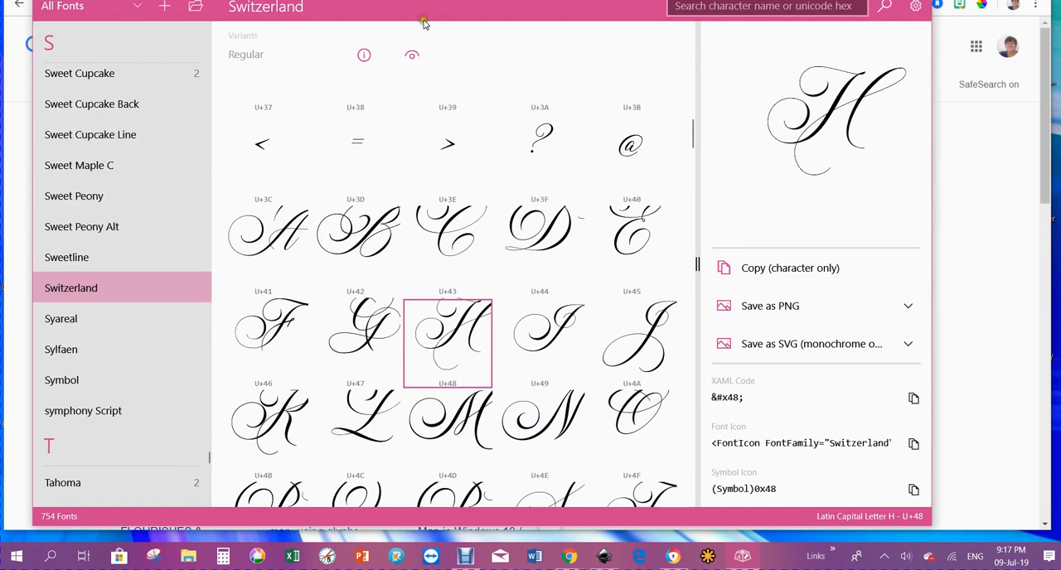
mouse_move(512, 80)
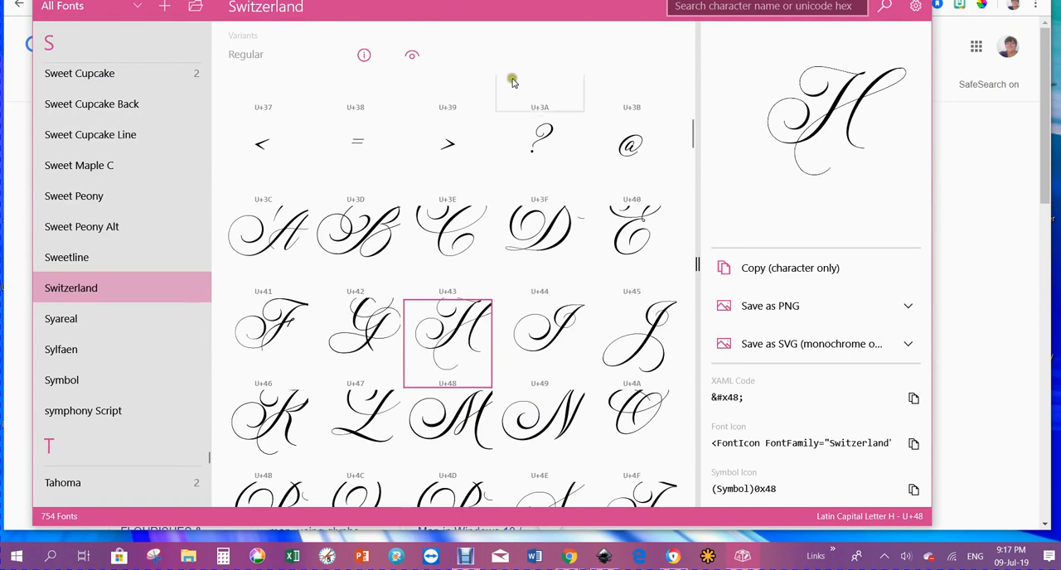
mouse_move(562, 23)
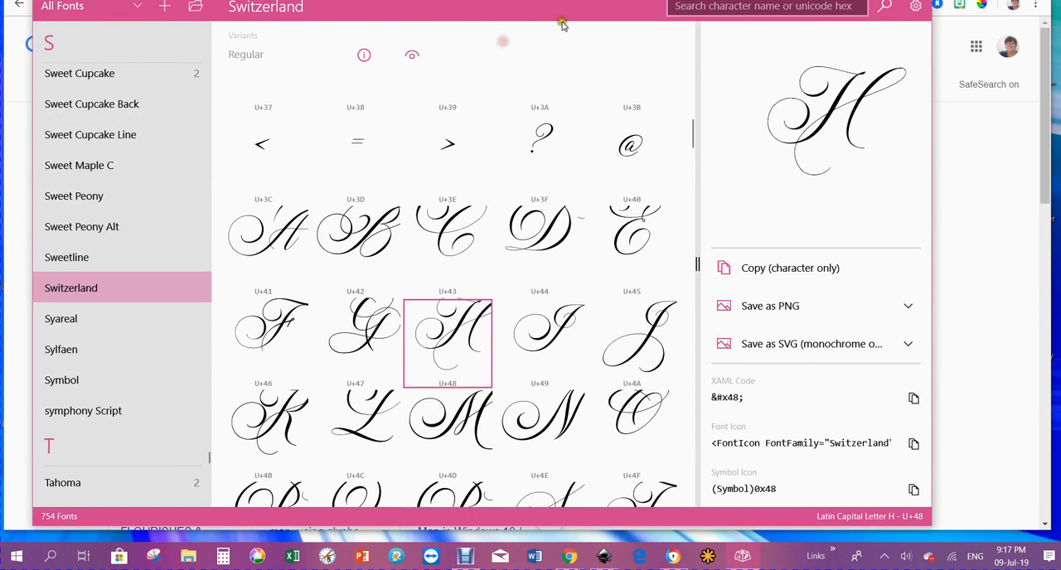
mouse_move(378, 13)
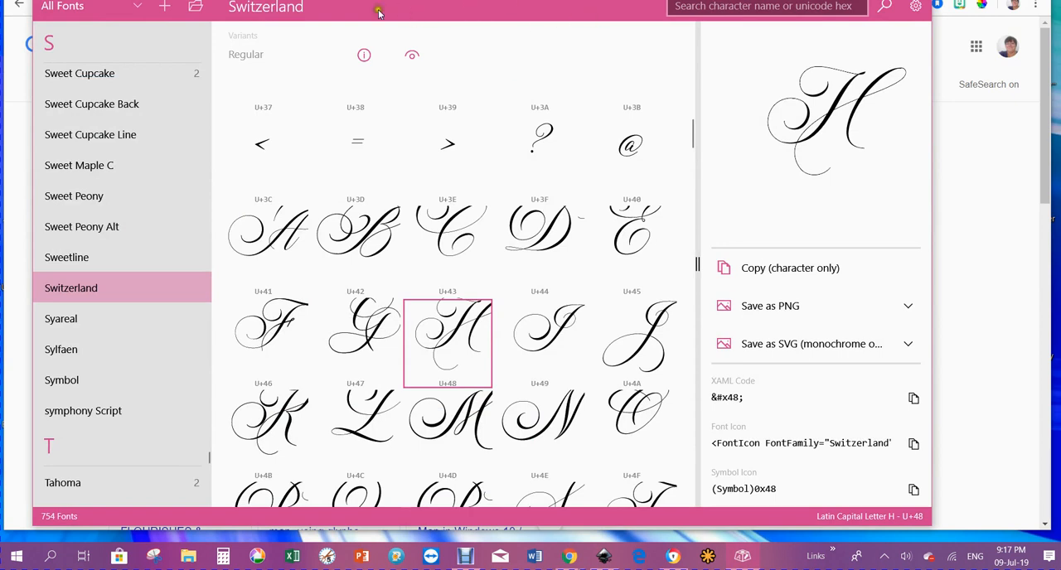
mouse_move(379, 13)
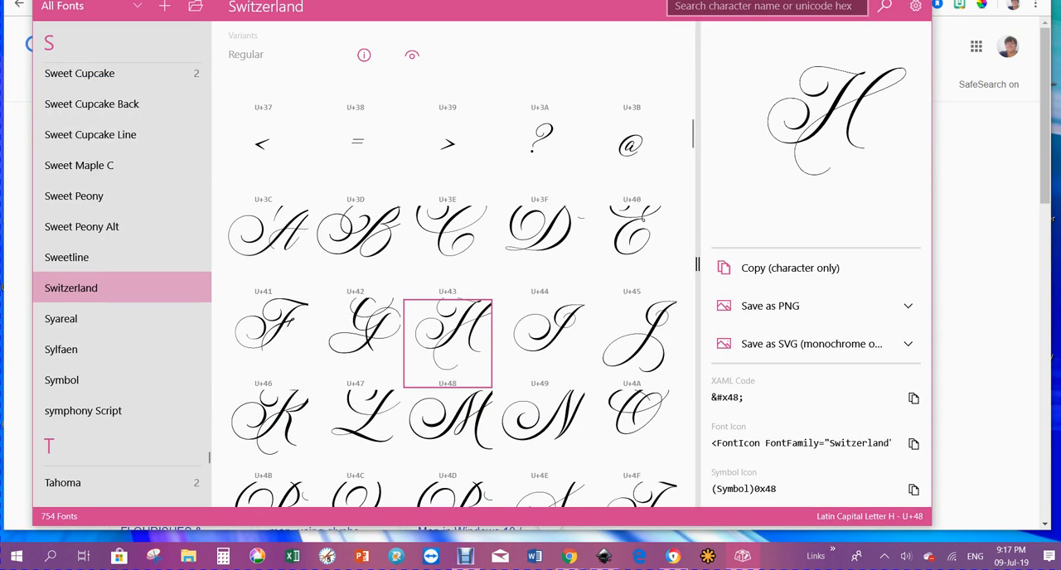
mouse_move(143, 257)
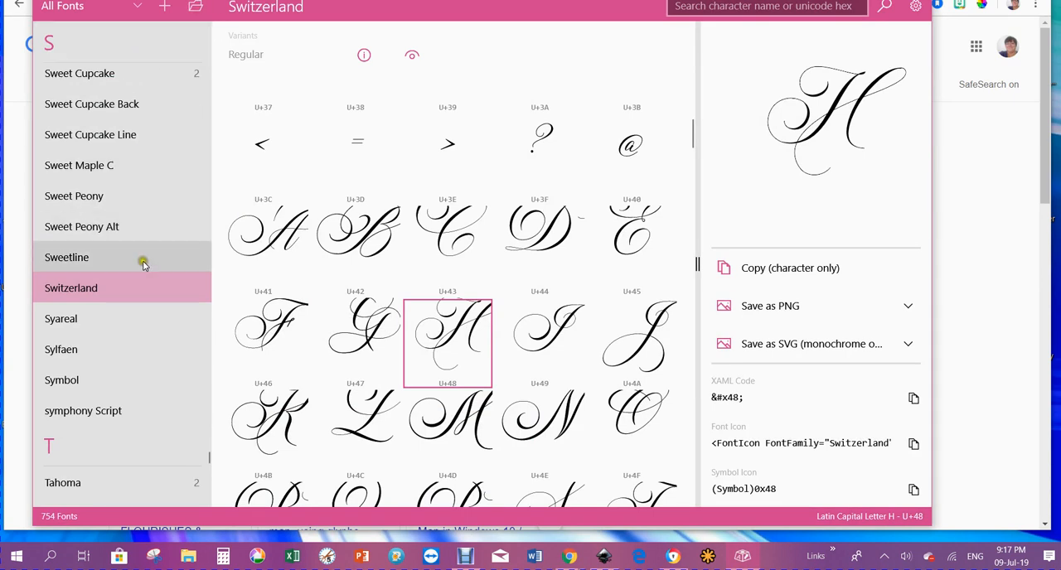
mouse_move(552, 294)
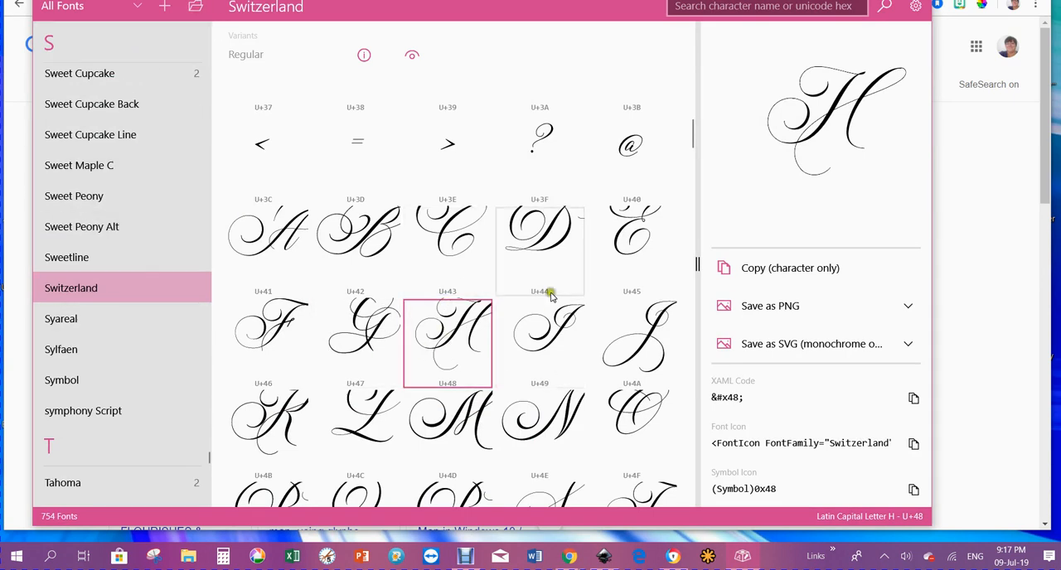
left_click(539, 252)
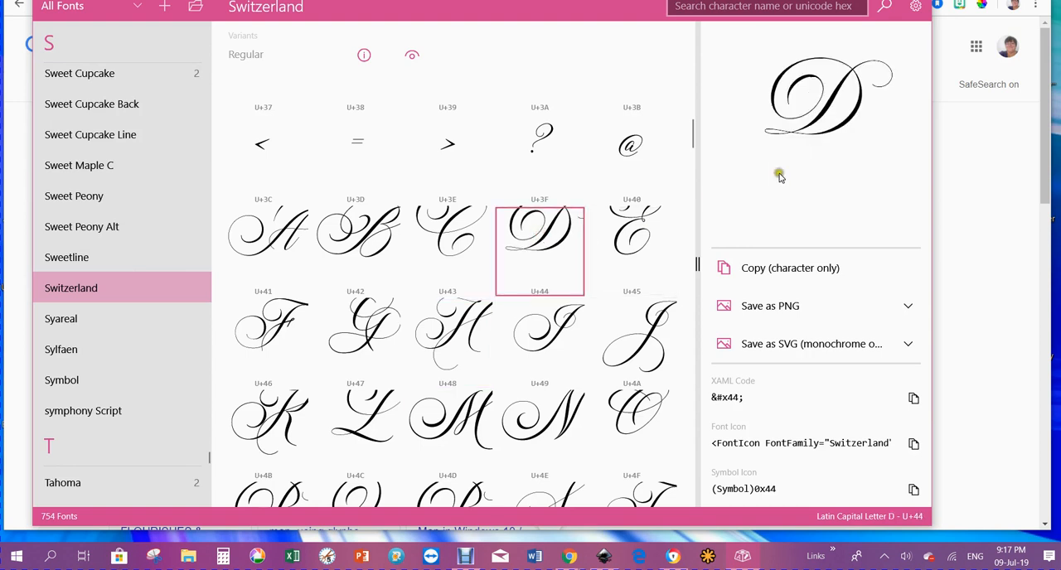
mouse_move(772, 158)
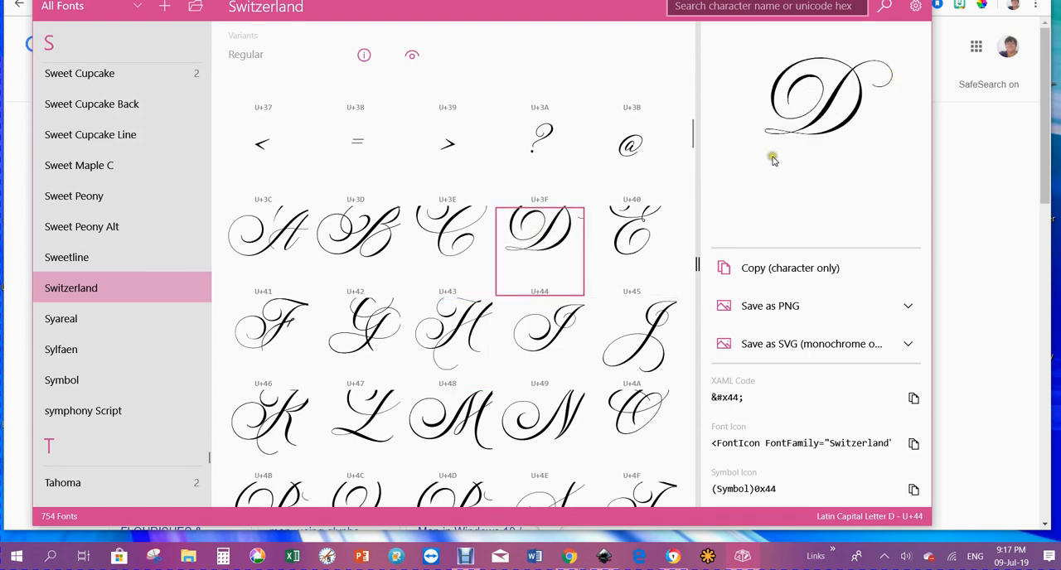
mouse_move(774, 112)
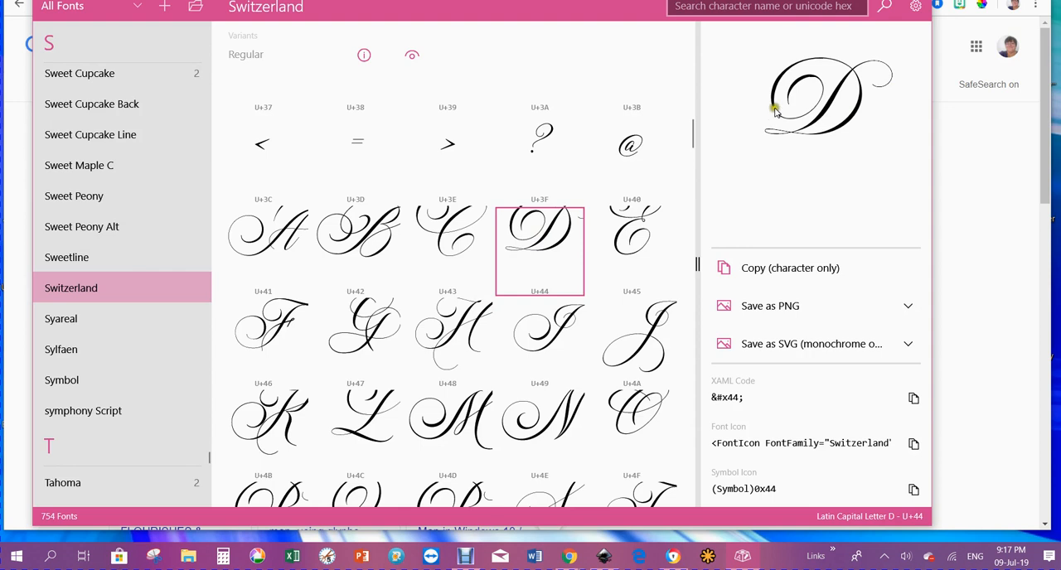
mouse_move(448, 423)
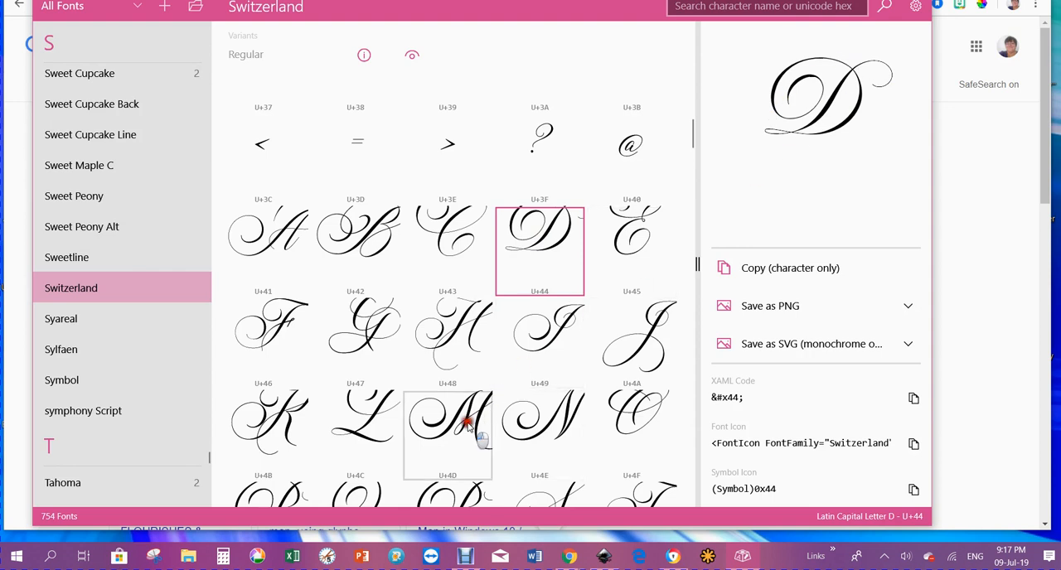
left_click(448, 415)
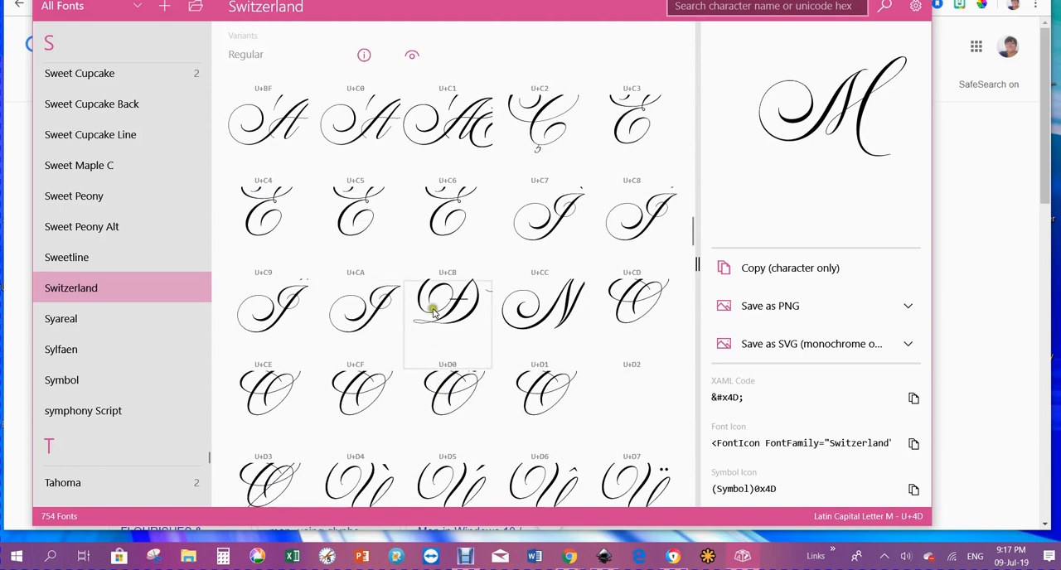
left_click(448, 311)
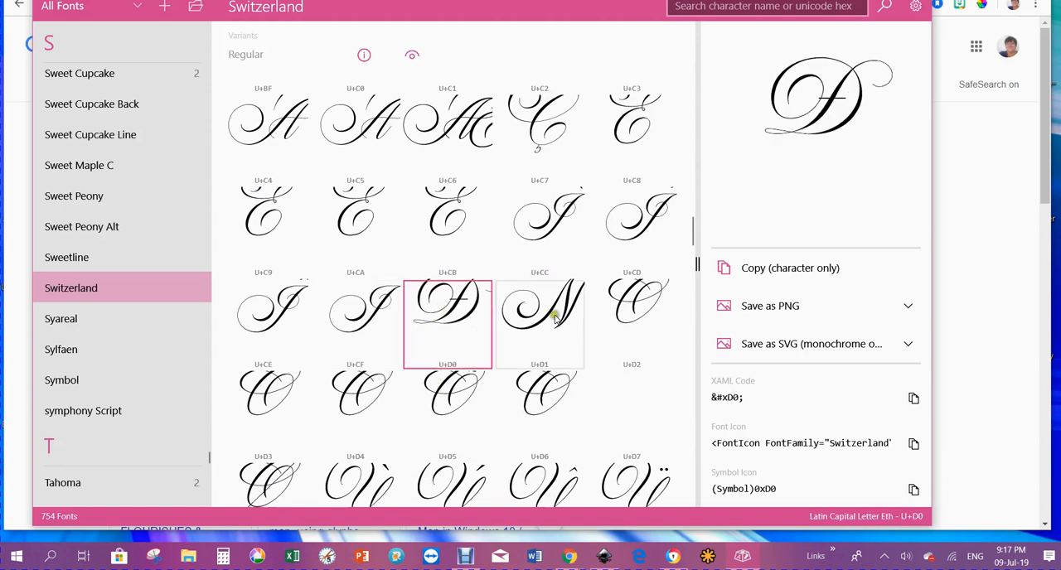
left_click(540, 323)
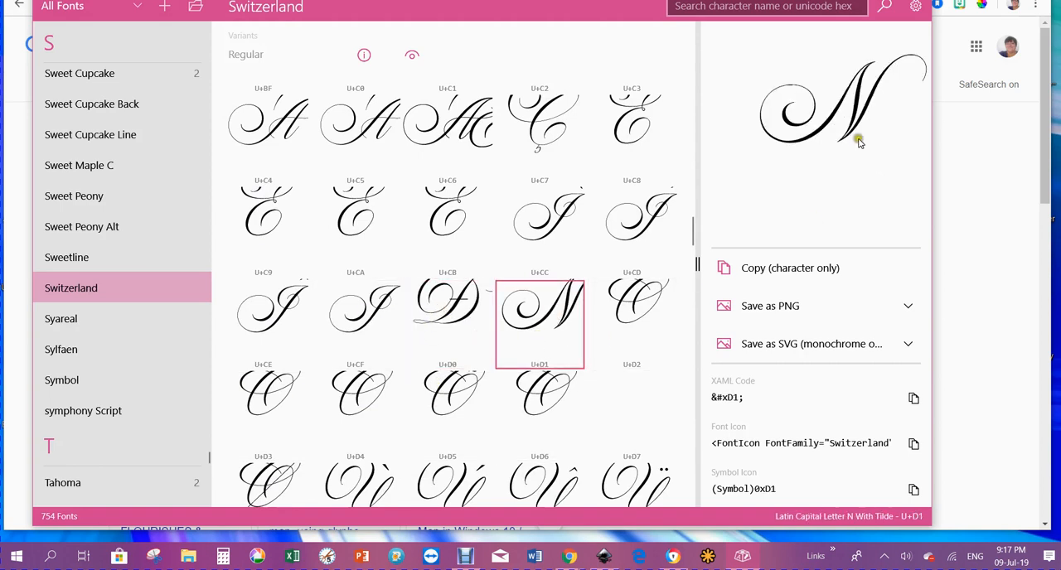
mouse_move(775, 148)
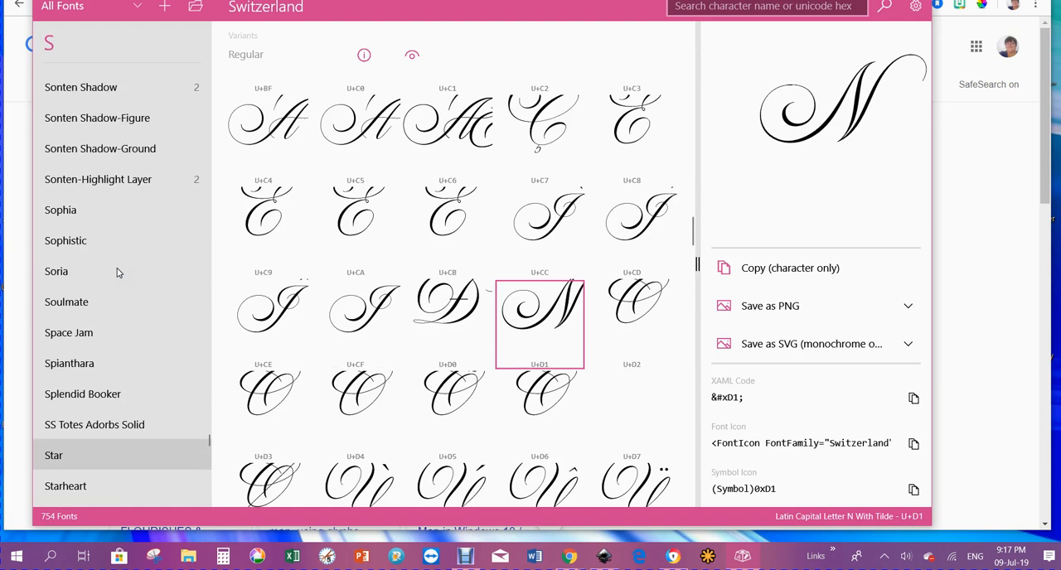
Step: Locate So Fontsy in the font list and switch to it
scroll("up", 3)
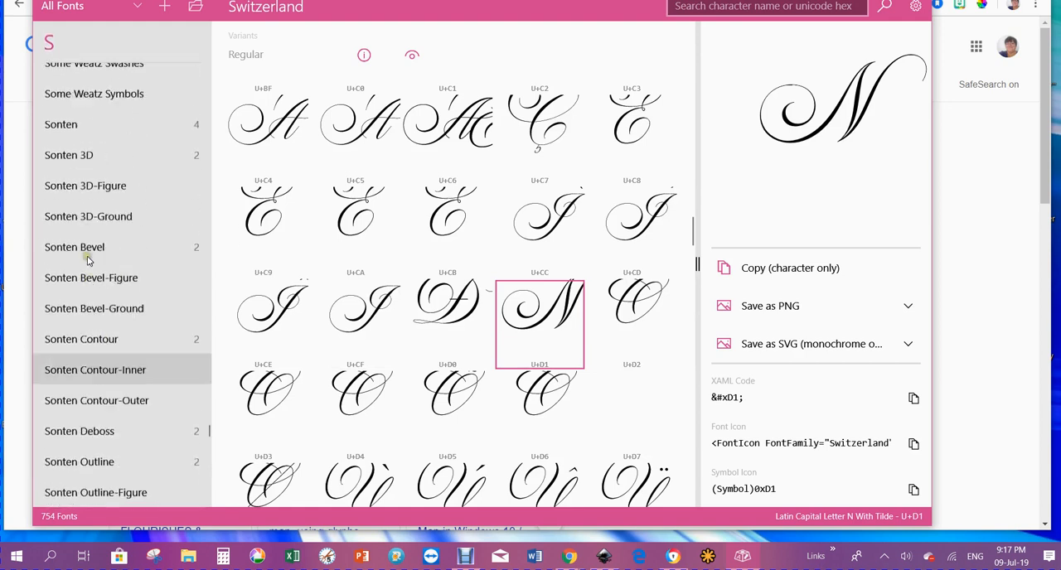
scroll("up", 3)
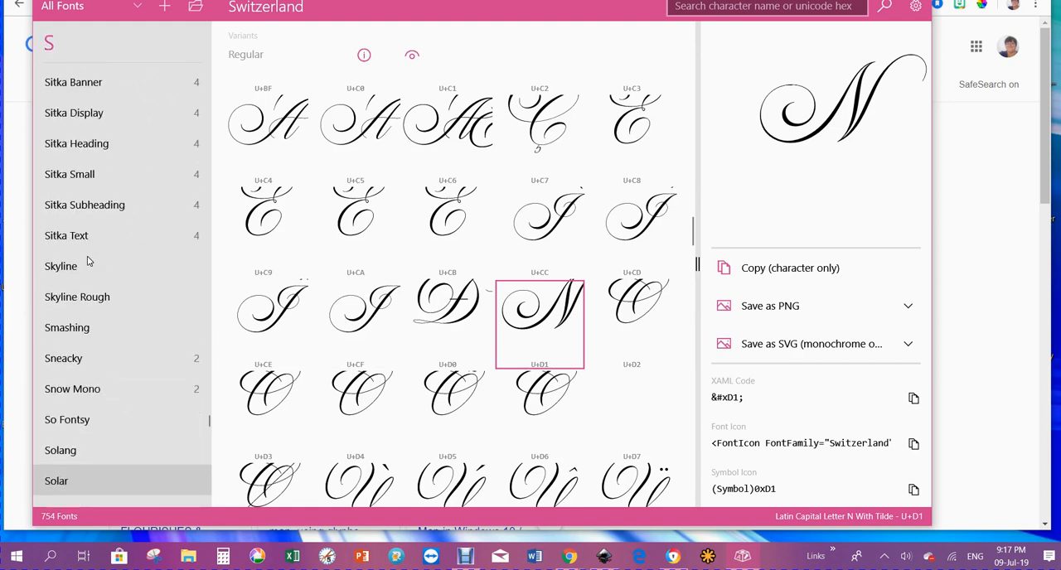
scroll("up", 3)
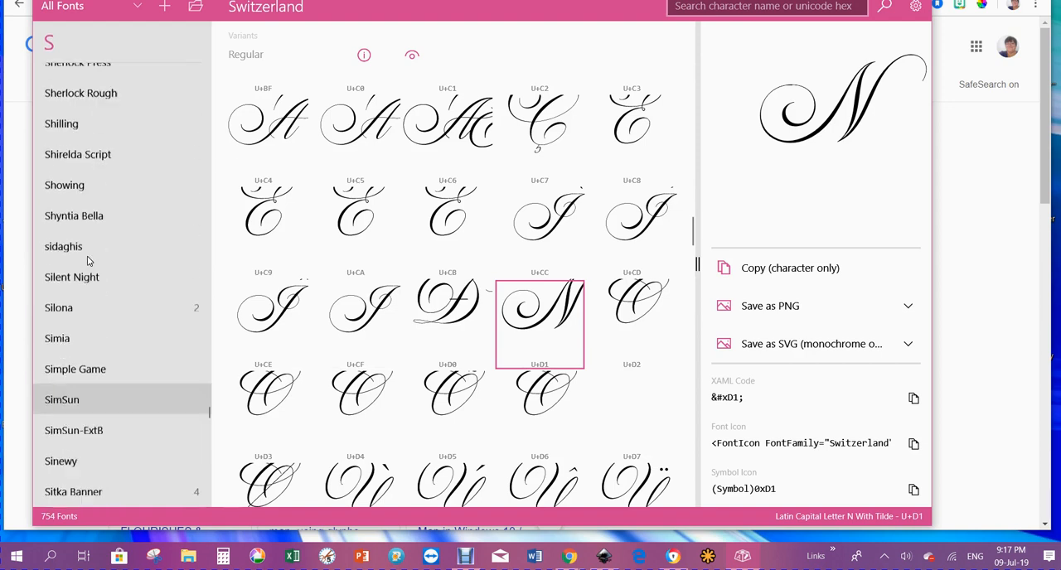
scroll("down", 3)
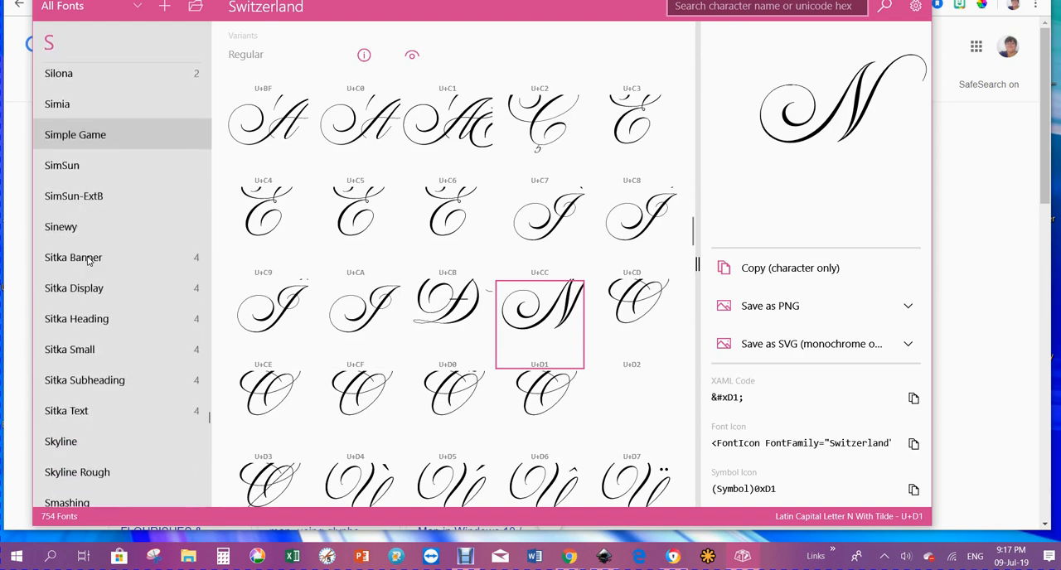
scroll("down", 3)
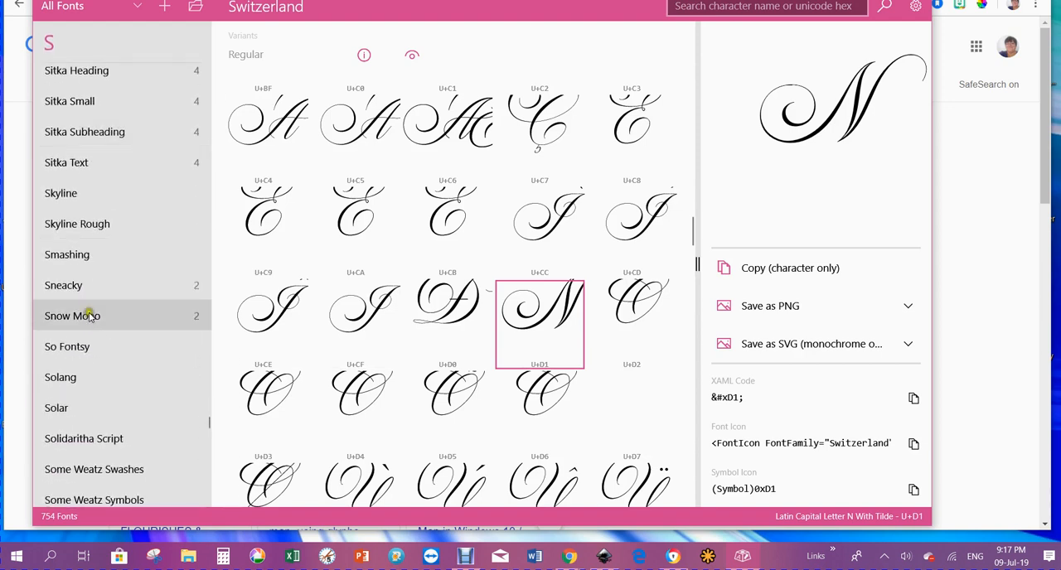
left_click(66, 347)
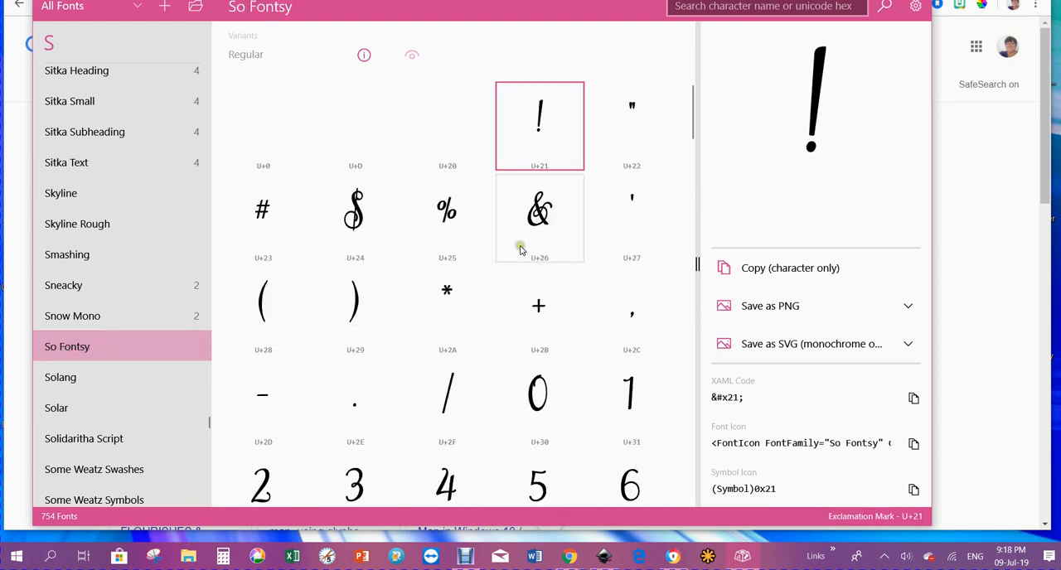
Step: Browse the So Fontsy grid, previewing capital M and then the swash alternate M (U+E25C)
scroll("down", 3)
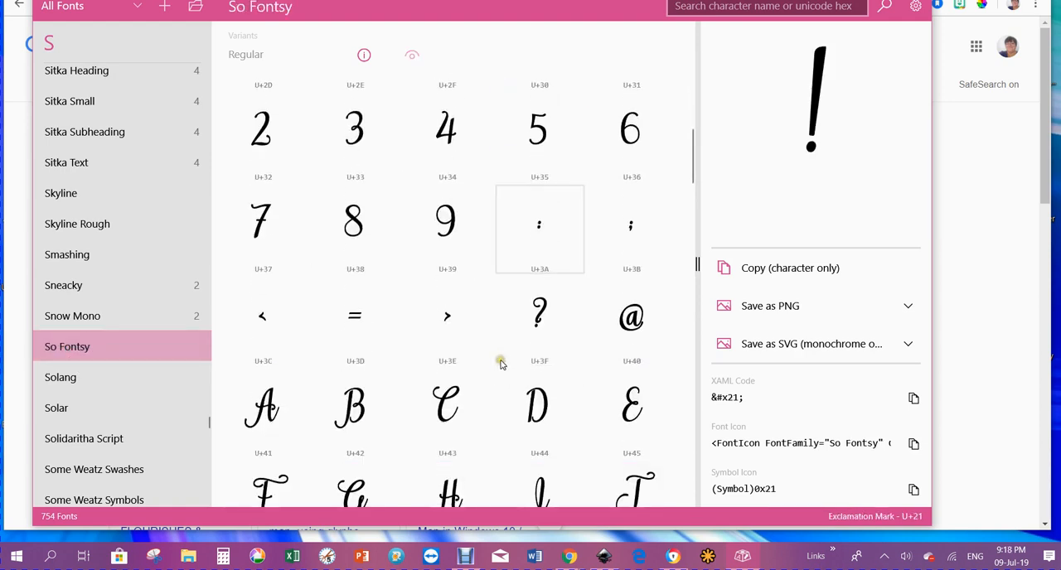
scroll("down", 3)
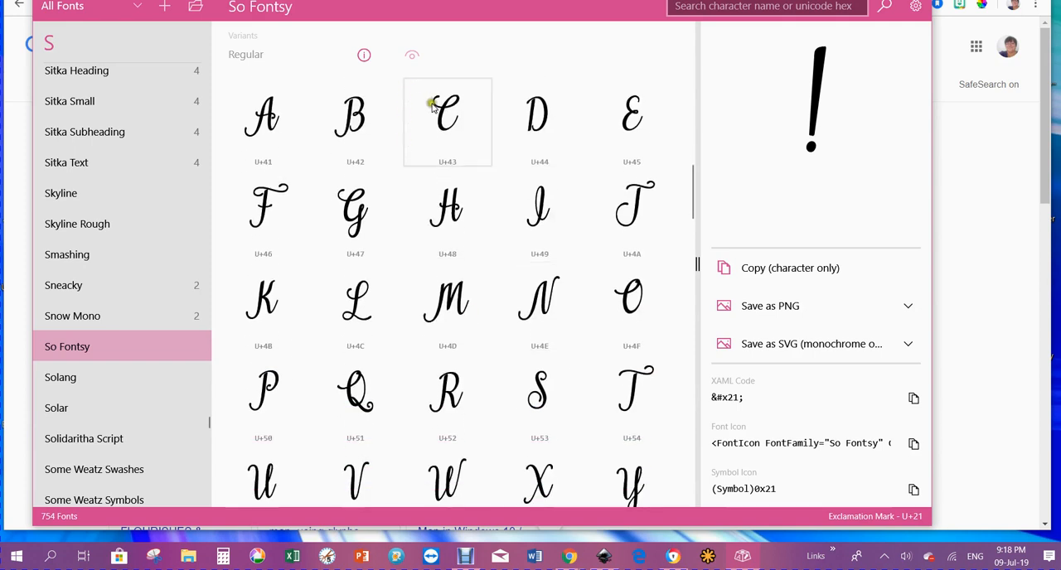
left_click(448, 305)
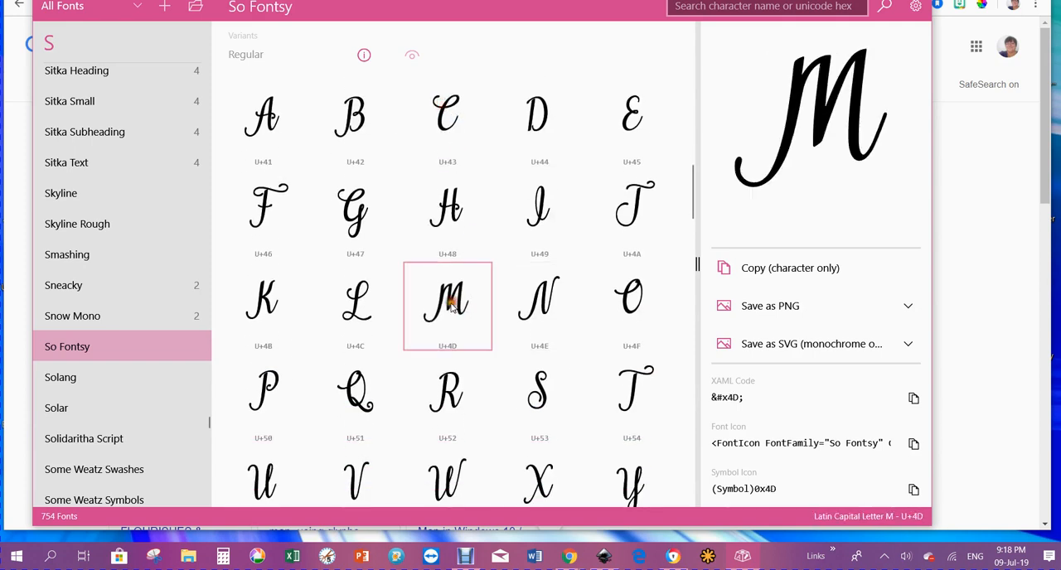
scroll("down", 3)
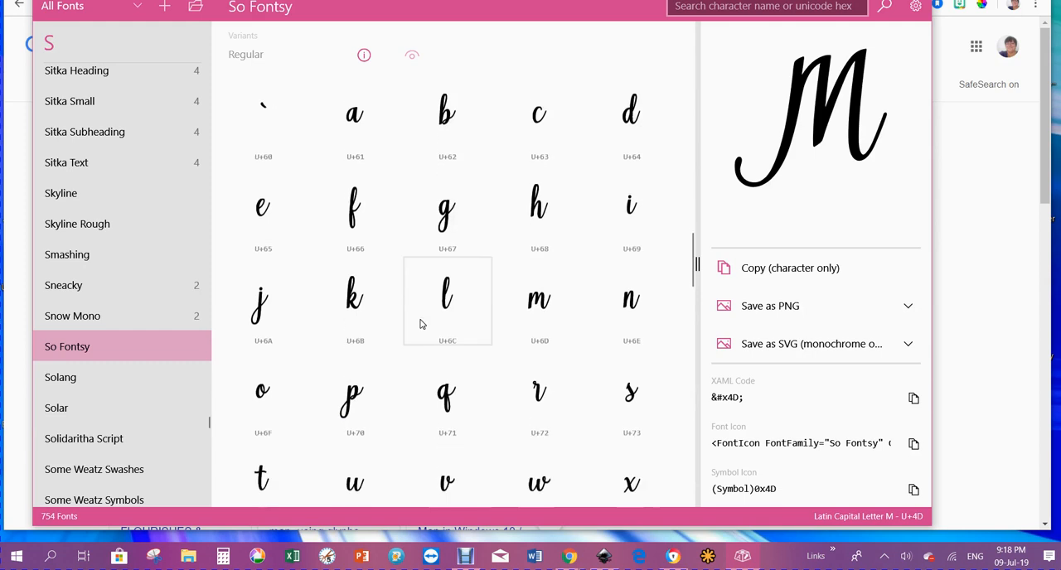
scroll("down", 3)
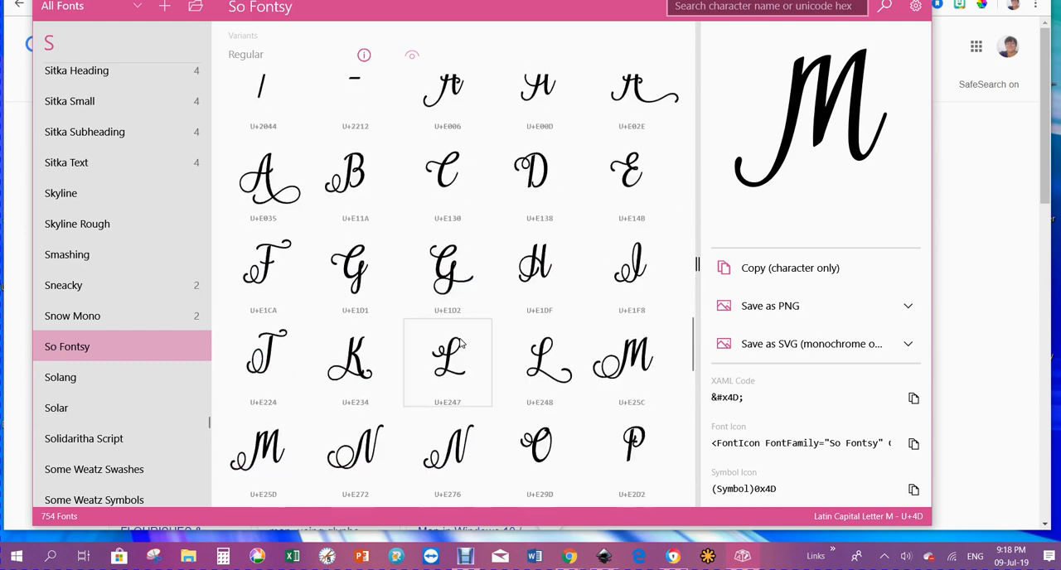
left_click(631, 362)
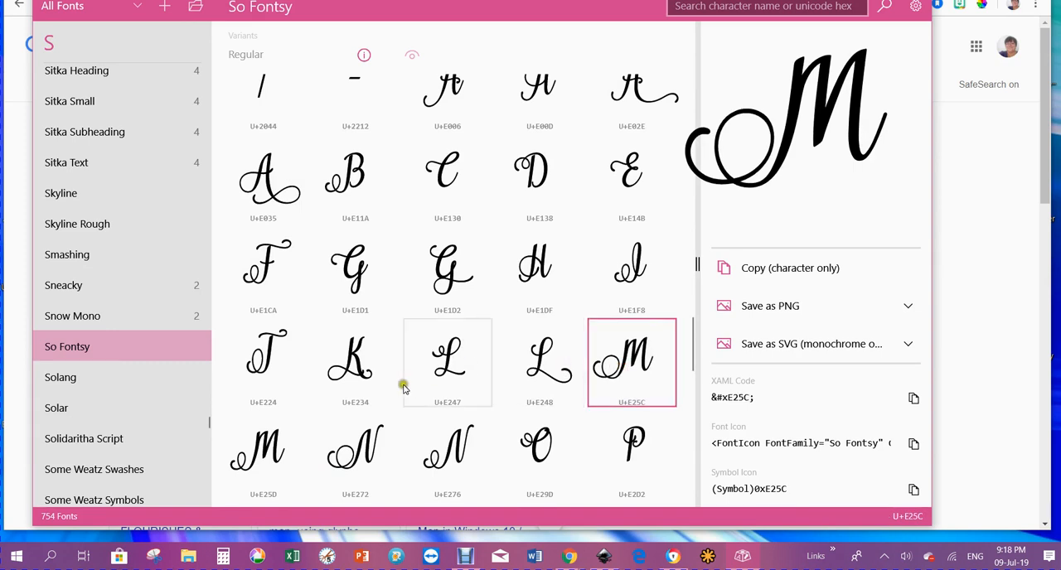
mouse_move(280, 375)
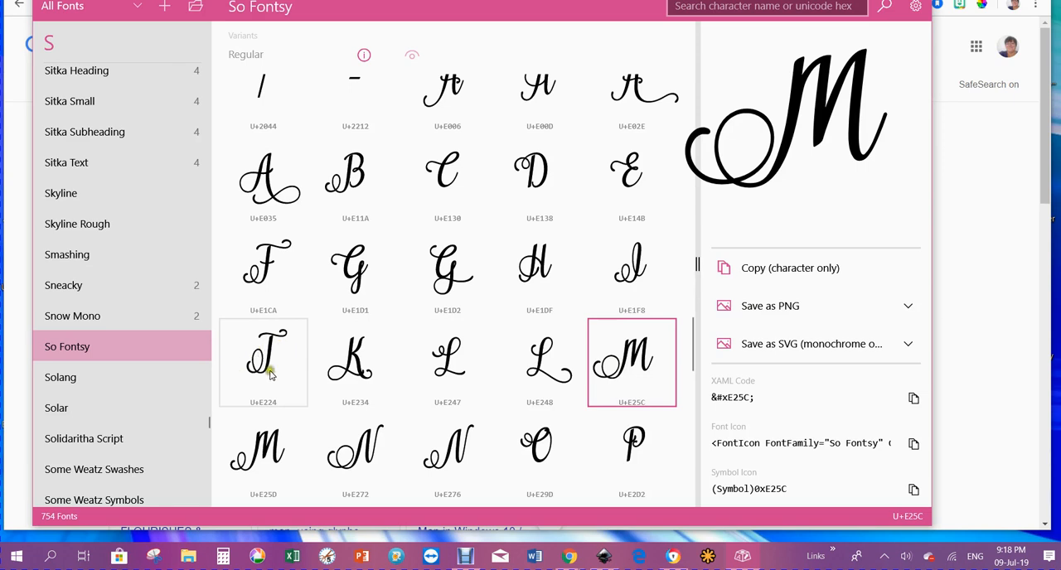
Step: Preview So Fontsy's swash capital T glyph (U+E224)
left_click(262, 362)
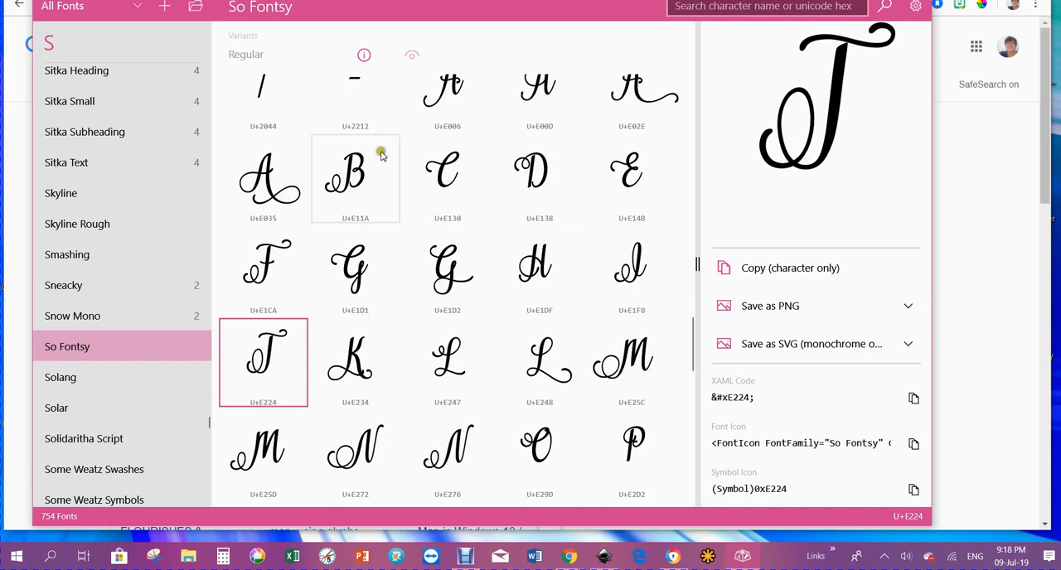
mouse_move(859, 132)
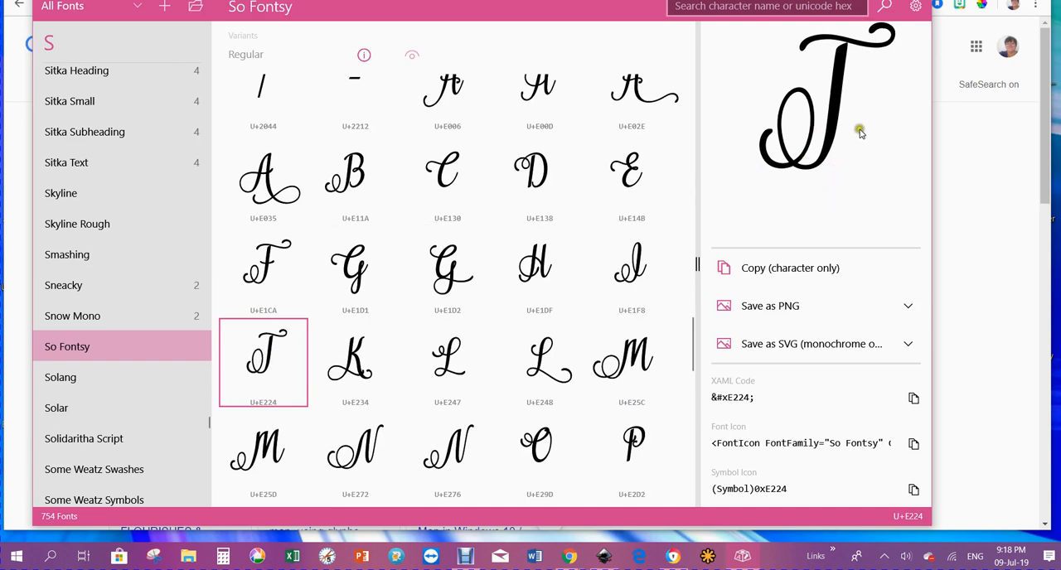
mouse_move(355, 362)
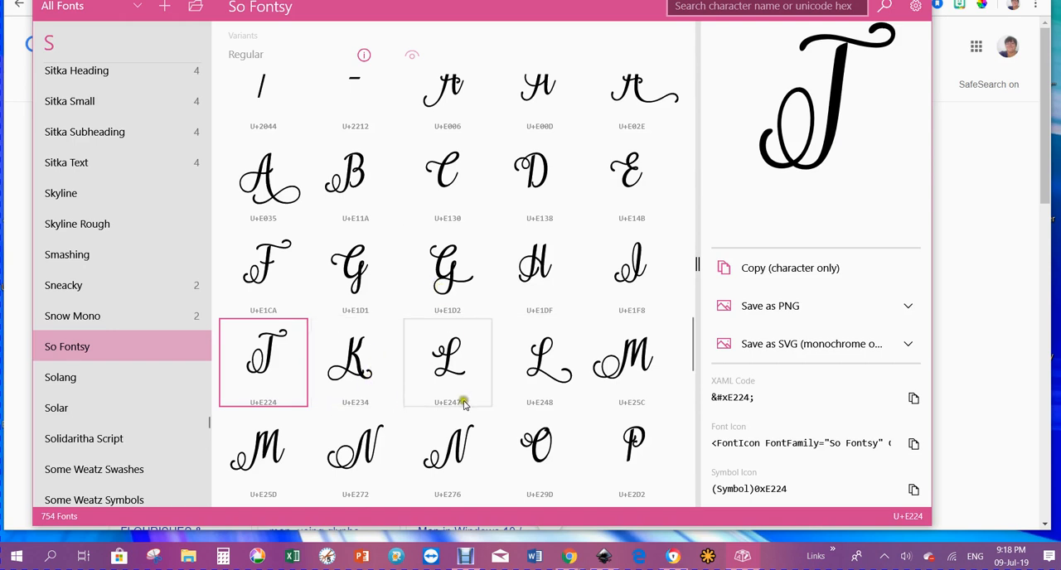
mouse_move(720, 226)
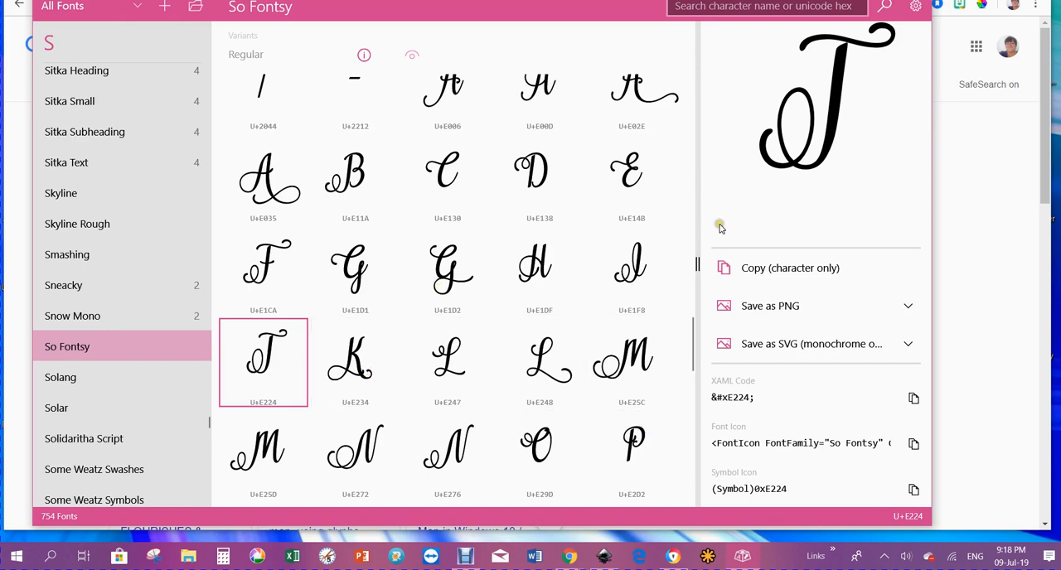
mouse_move(821, 133)
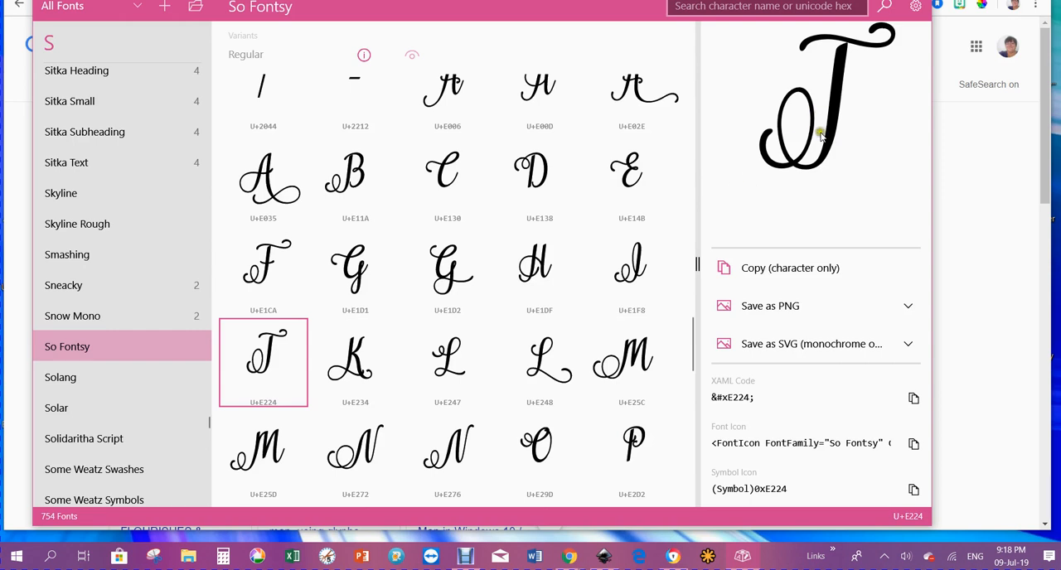
mouse_move(762, 261)
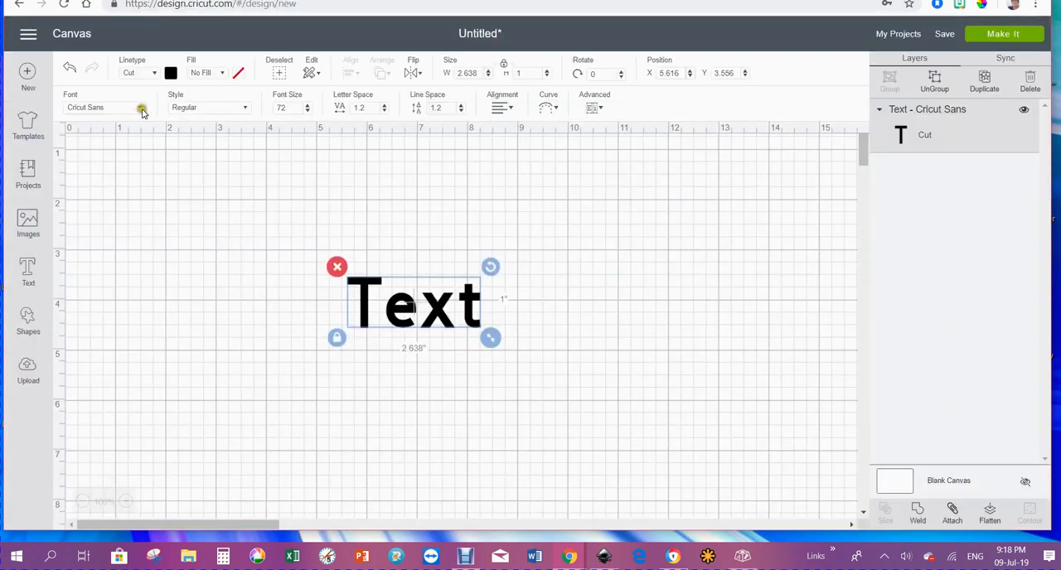
Step: Apply the So Fontsy font to the Text object from the font list
left_click(141, 108)
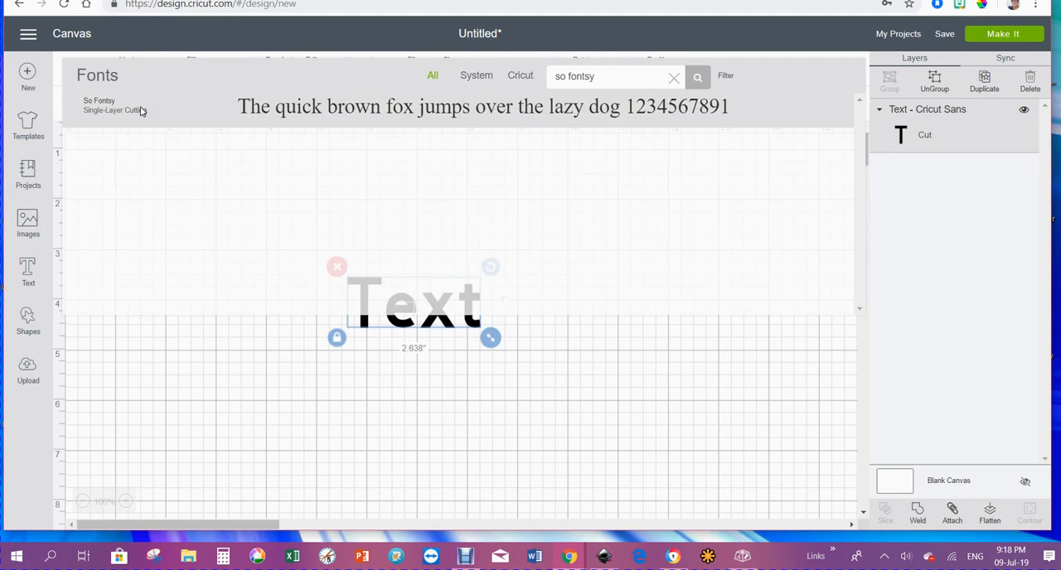
left_click(99, 105)
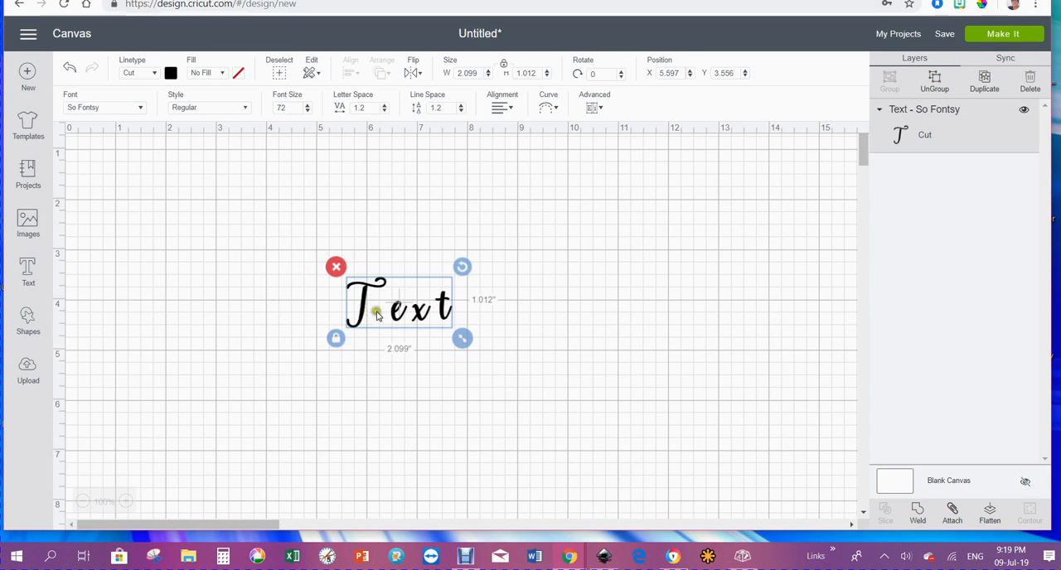
mouse_move(396, 314)
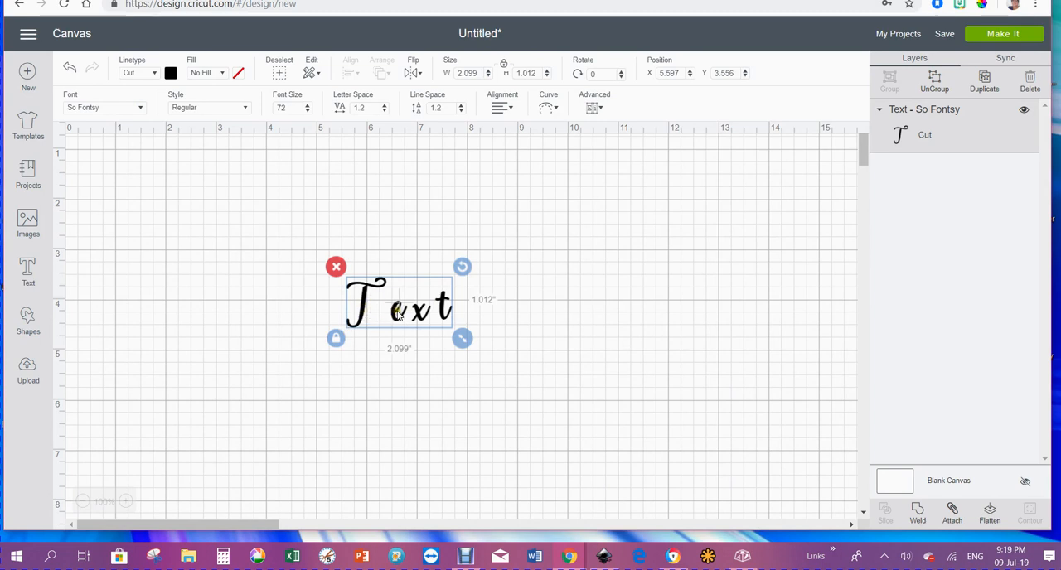
Step: Enter letter editing on the word Text to swap in the looped swirly T
double_click(400, 303)
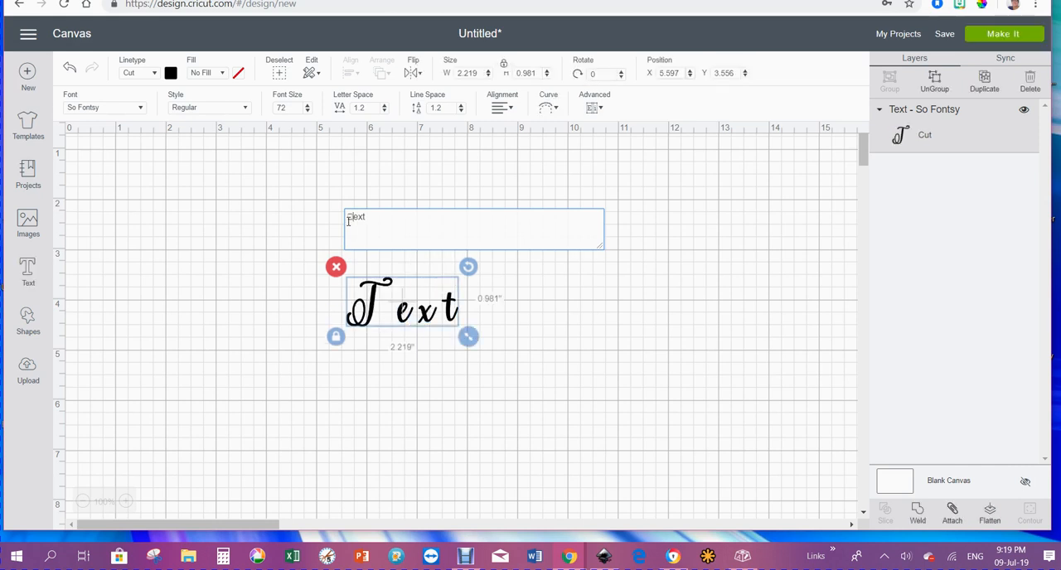
mouse_move(406, 322)
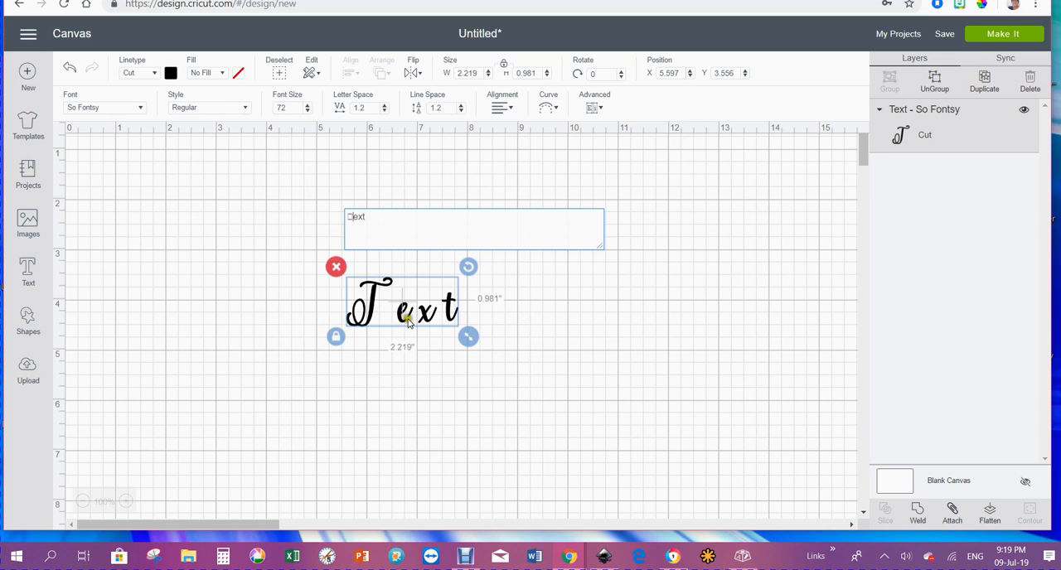
mouse_move(430, 324)
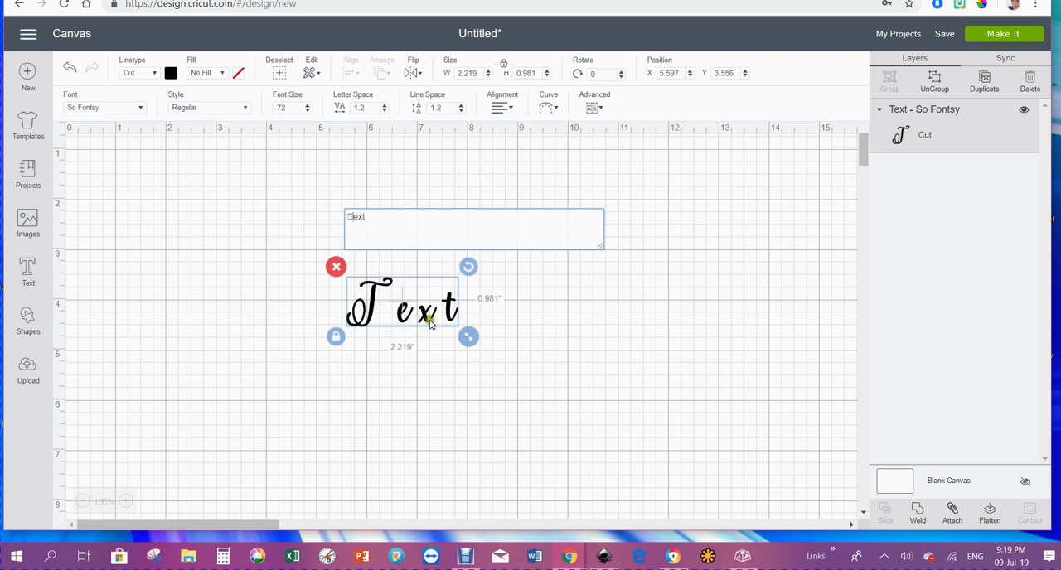
mouse_move(419, 319)
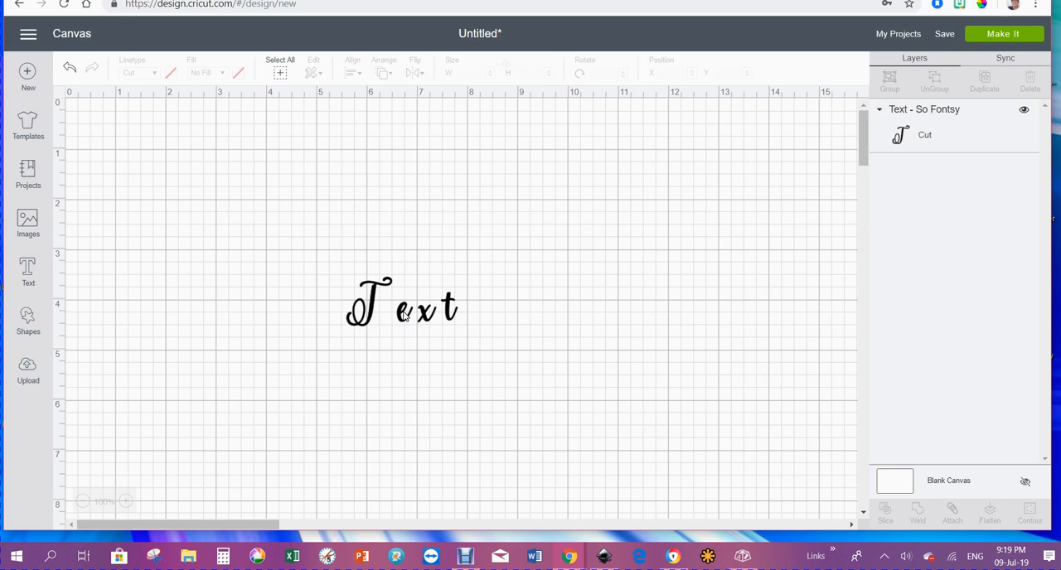
Step: Ungroup Text into letter layers and pick out the e and x individually
double_click(402, 303)
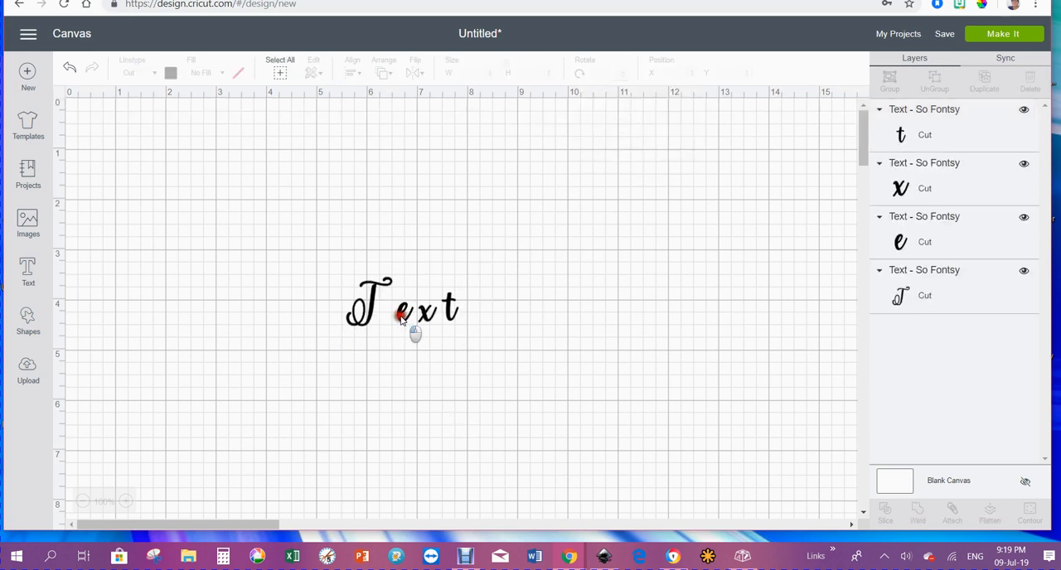
left_click(398, 311)
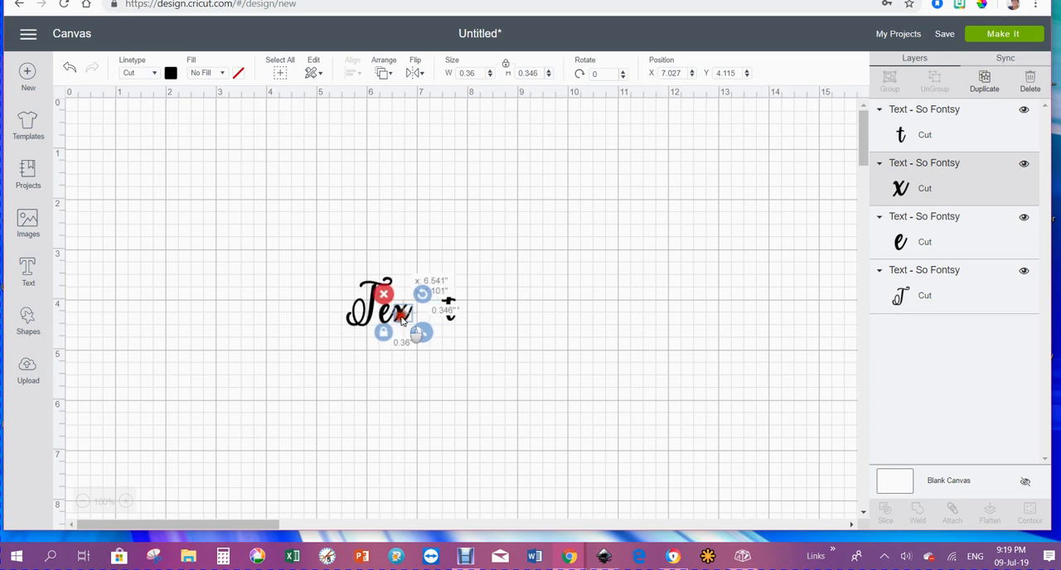
left_click(382, 304)
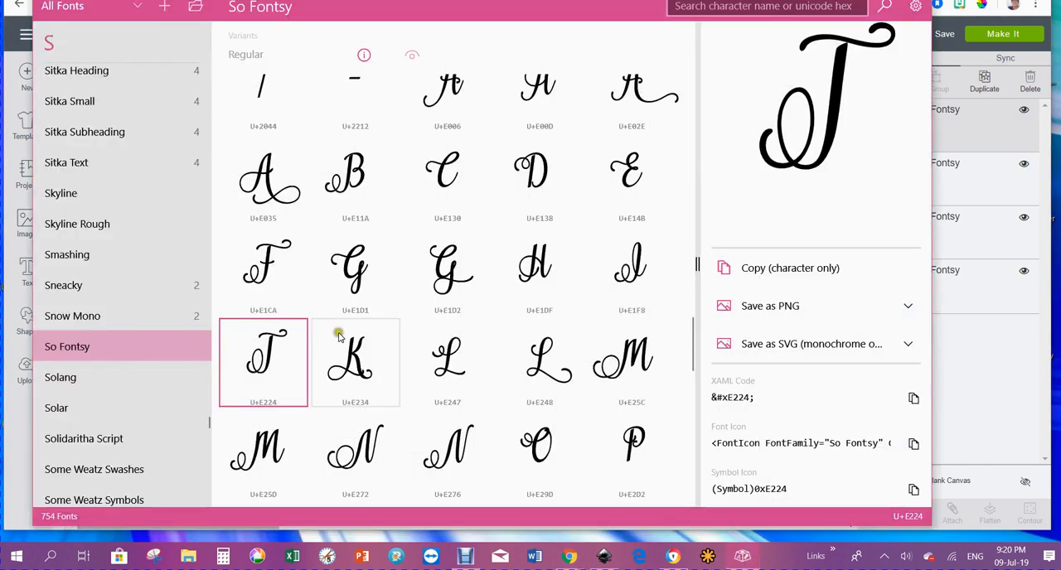
mouse_move(277, 363)
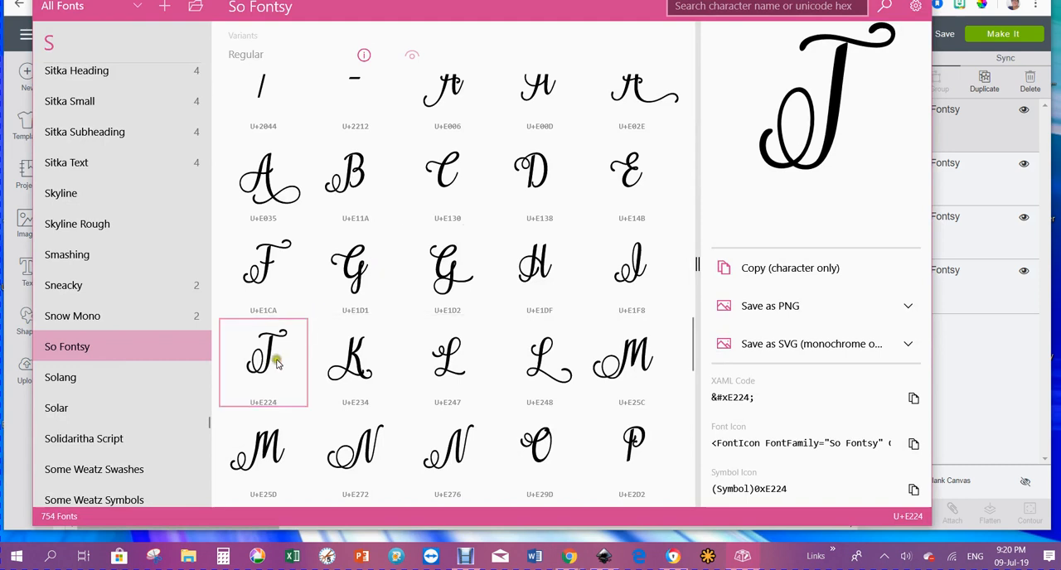
Step: Select So Fontsy's looped lowercase t alternate (U+E7A3) and copy the character
scroll("down", 3)
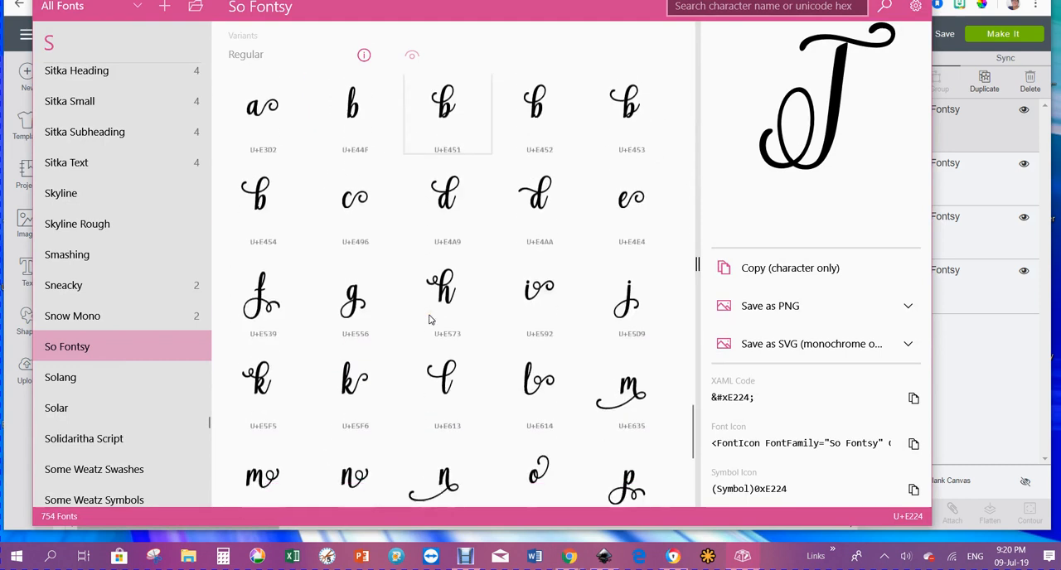
scroll("down", 3)
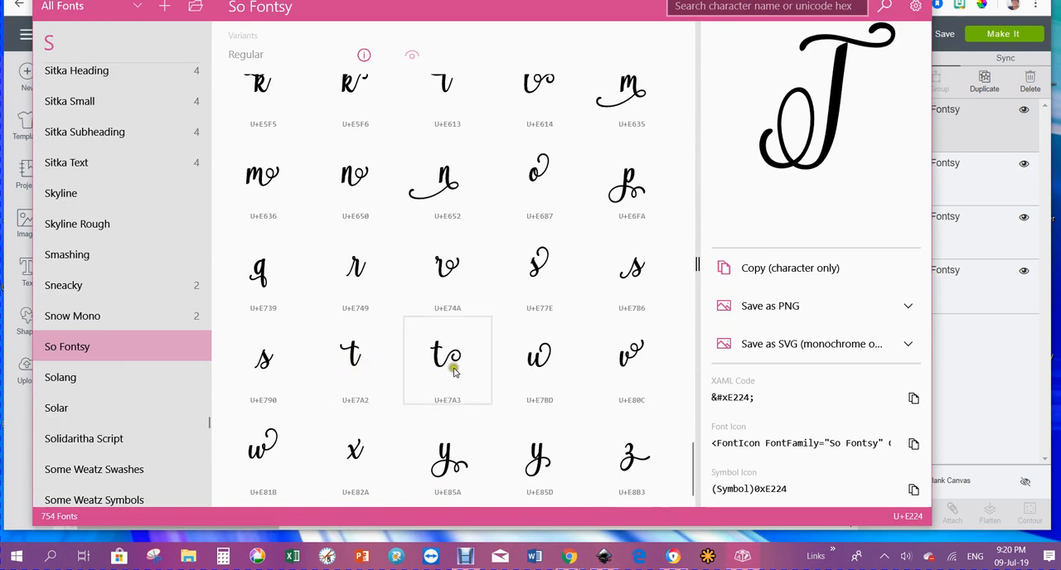
left_click(448, 358)
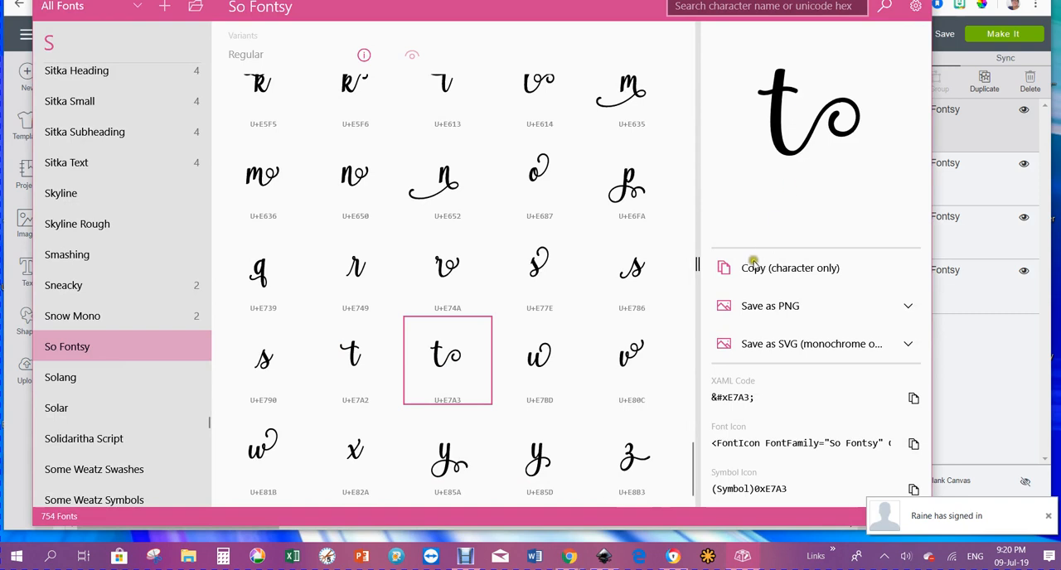
left_click(790, 268)
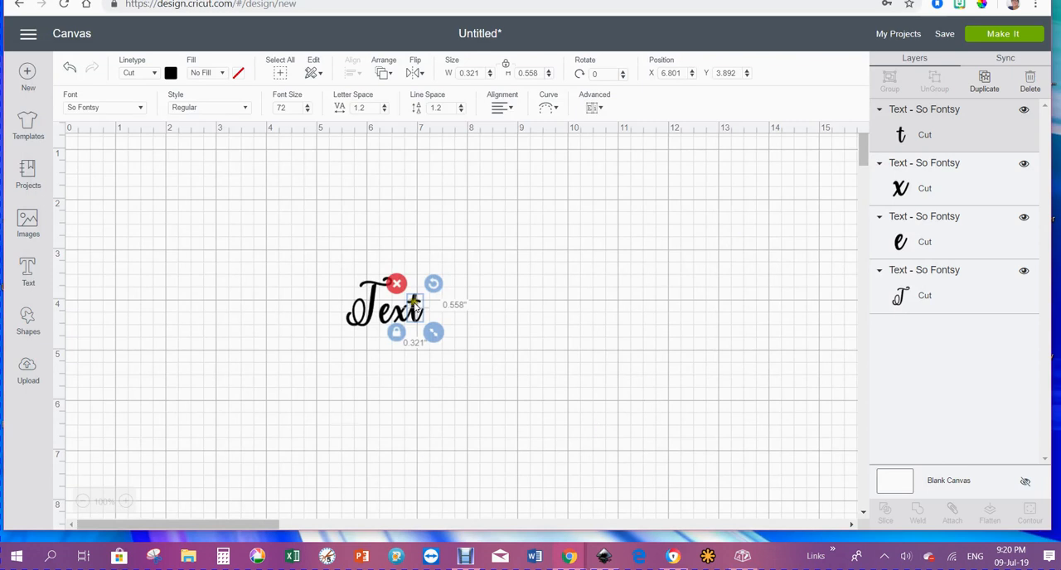
Step: Edit the final t layer and replace its character with the looped t alternate
double_click(385, 302)
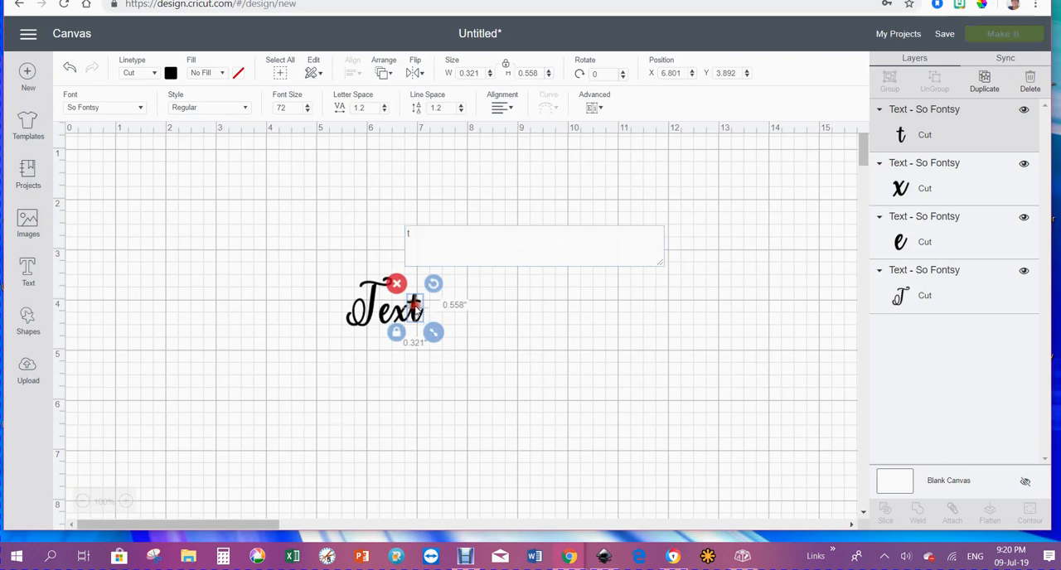
left_click(535, 245)
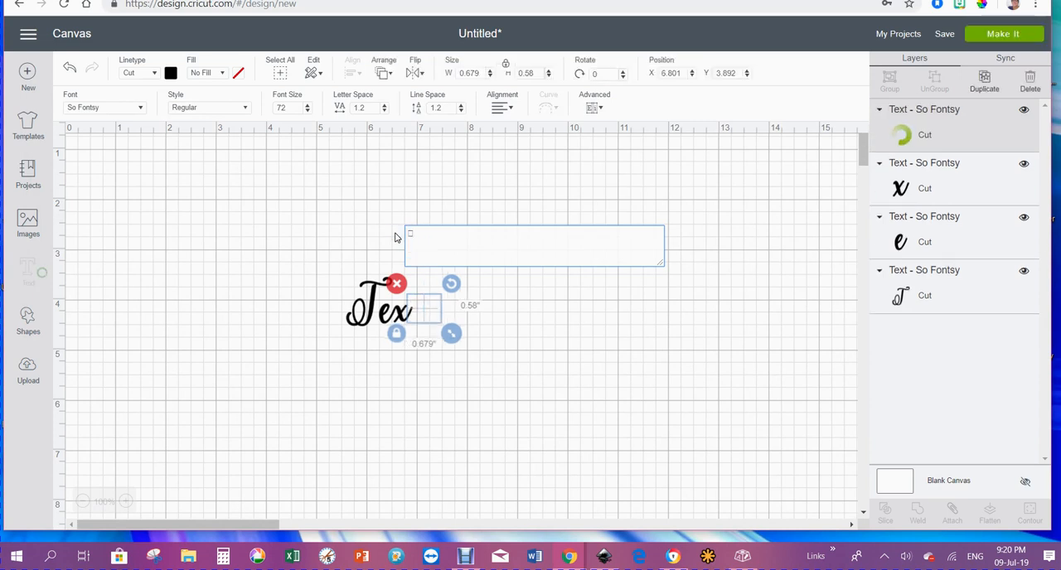
type("to")
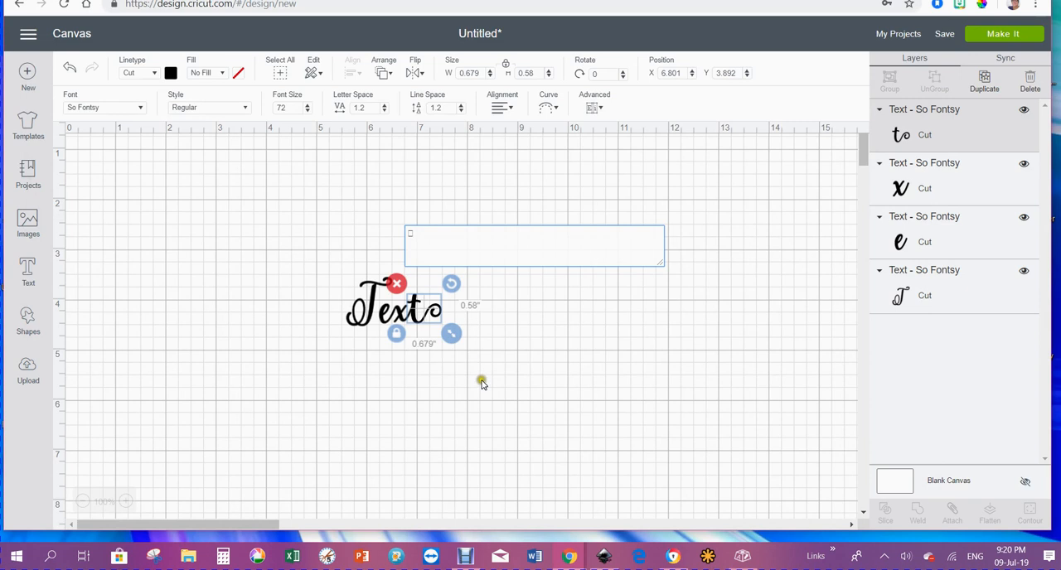
left_click(332, 330)
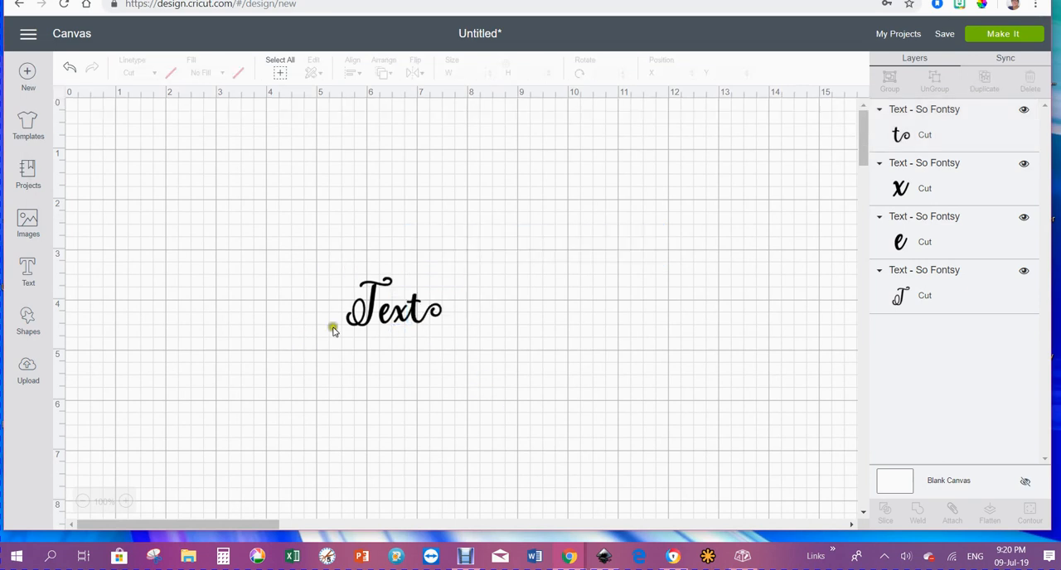
mouse_move(350, 339)
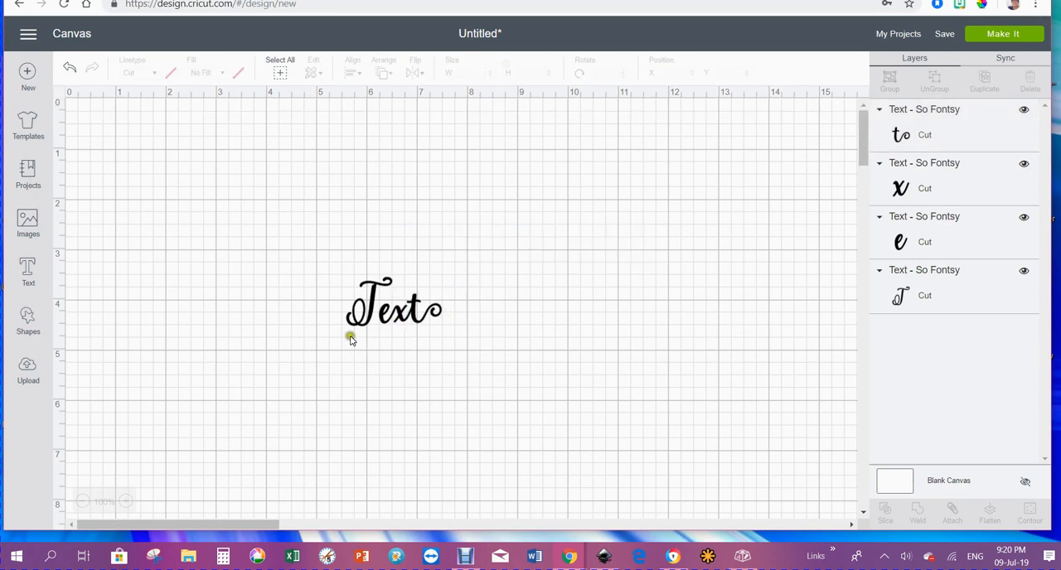
mouse_move(358, 428)
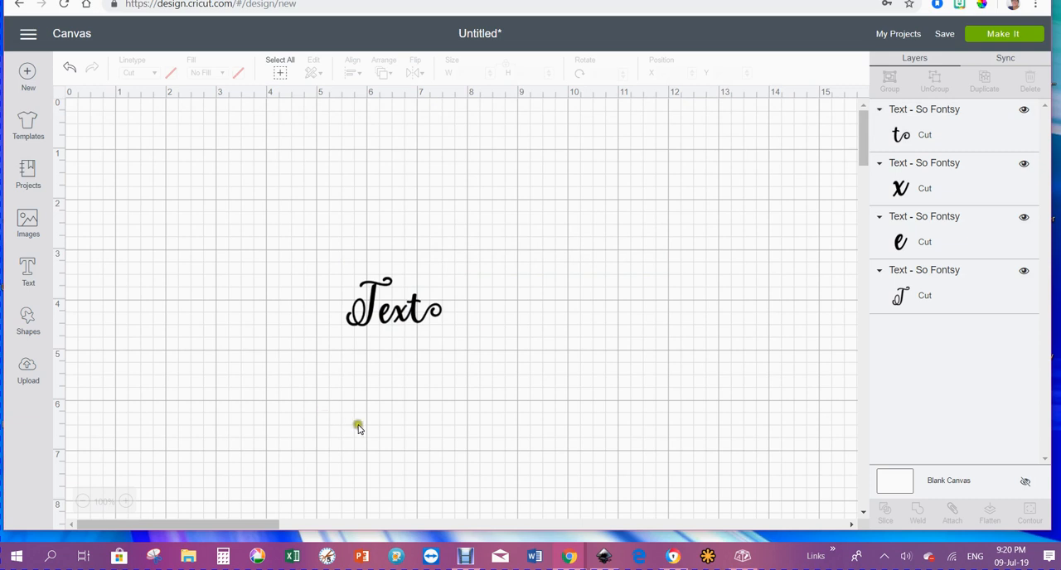
mouse_move(414, 428)
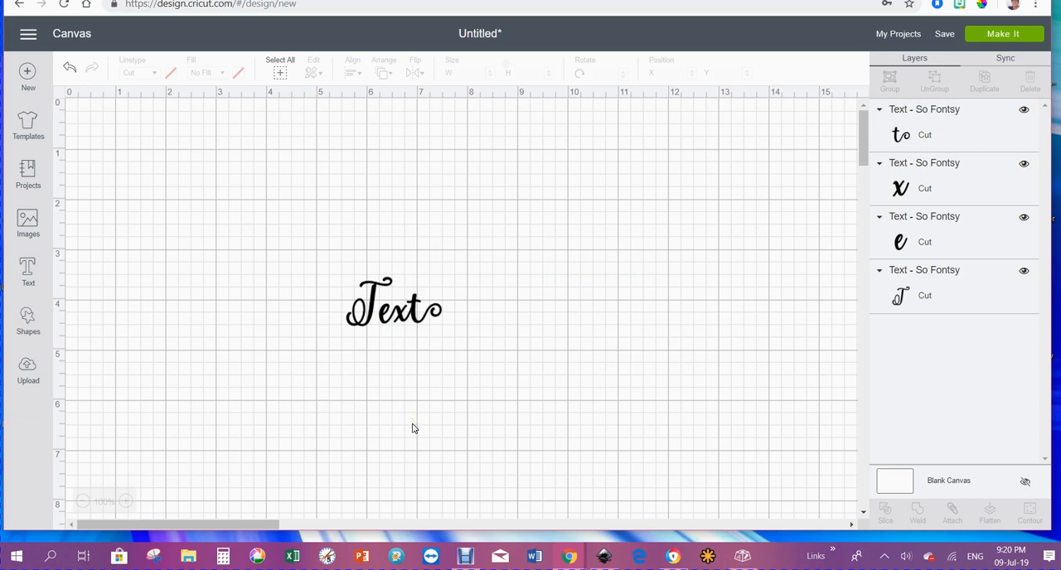